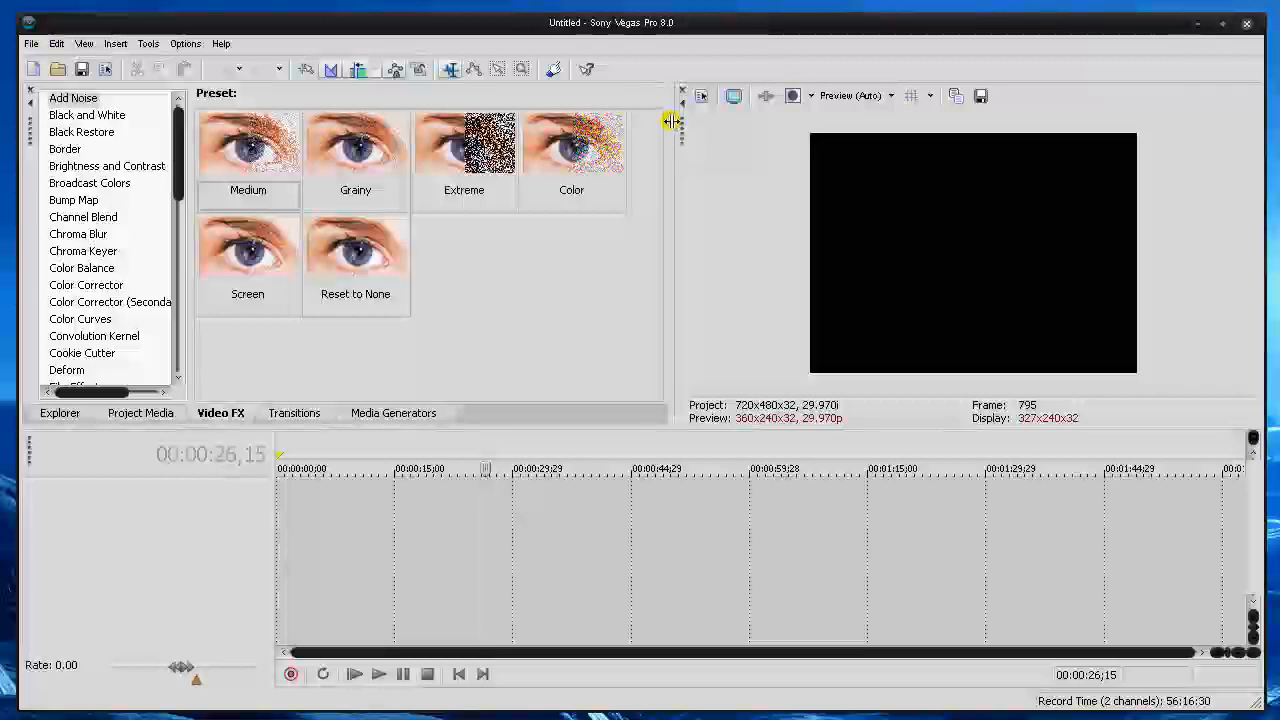
{"action": "mouse_move", "coordinate": [684, 136]}
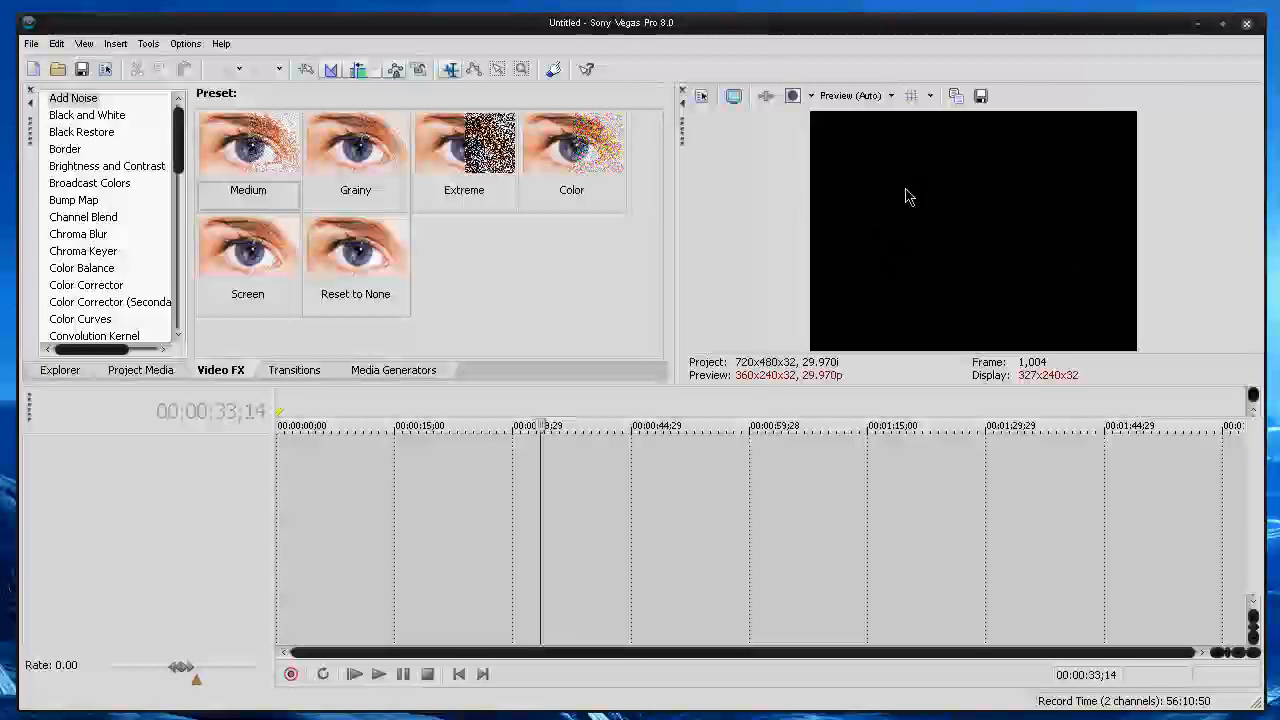
{"action": "mouse_move", "coordinate": [746, 96]}
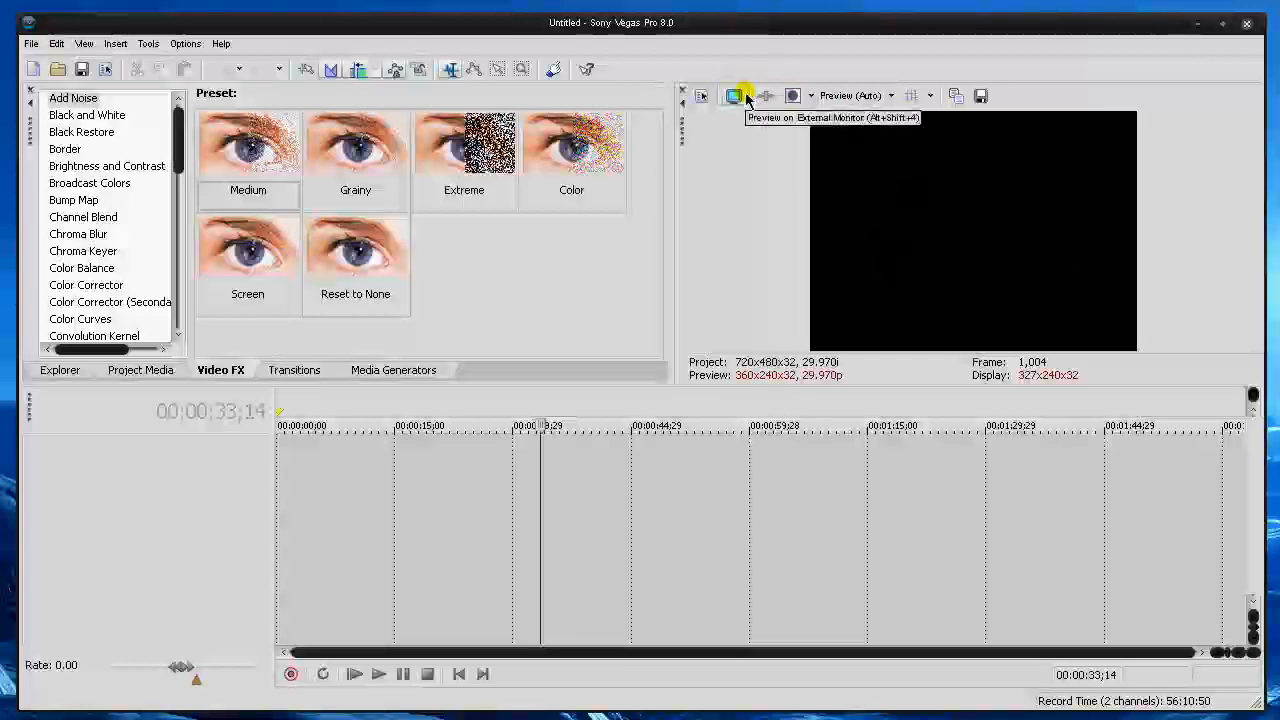
{"action": "mouse_move", "coordinate": [644, 270]}
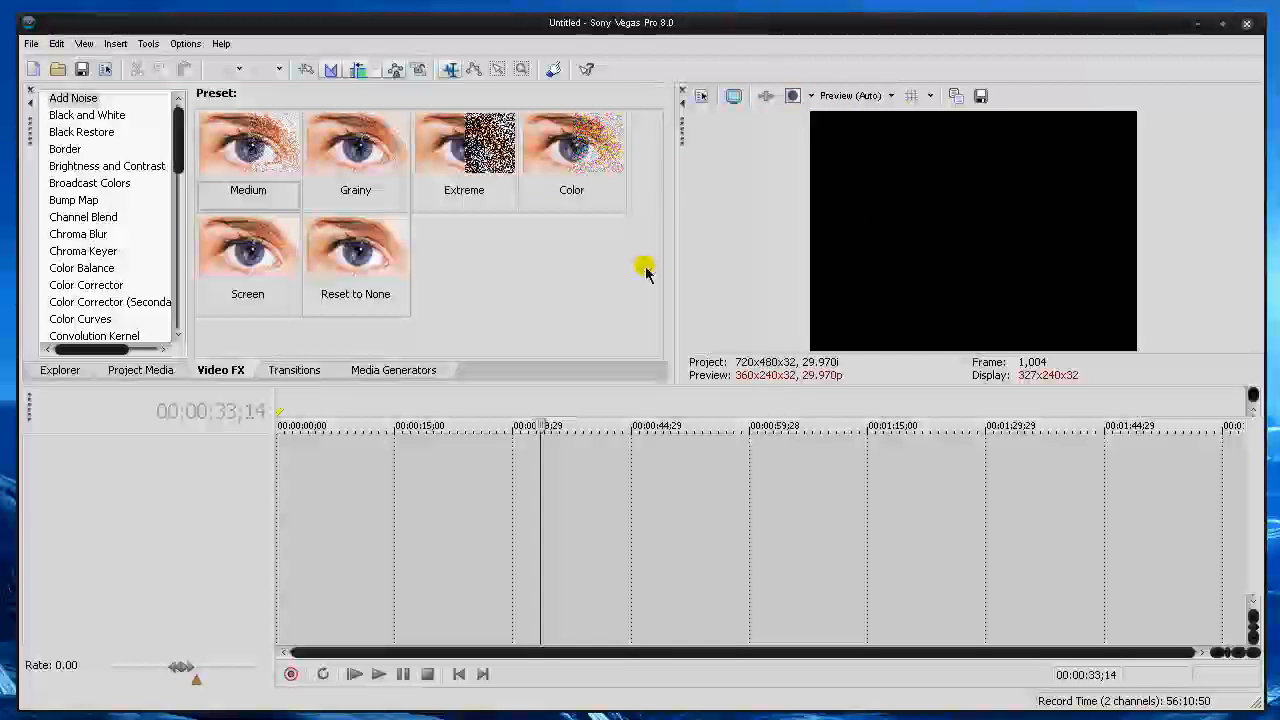
{"action": "mouse_move", "coordinate": [84, 304]}
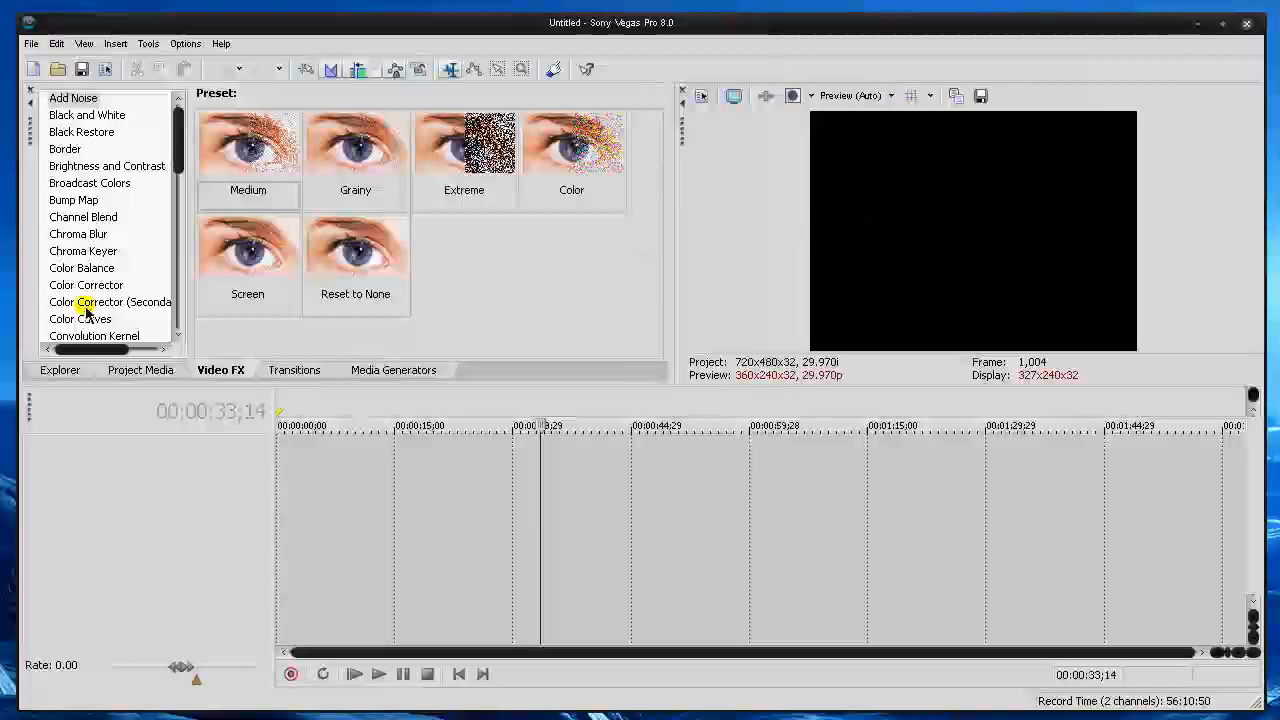
Cycle through the docked Explorer, Video FX, Transitions and Project Media panels
{"action": "left_click", "coordinate": [60, 370]}
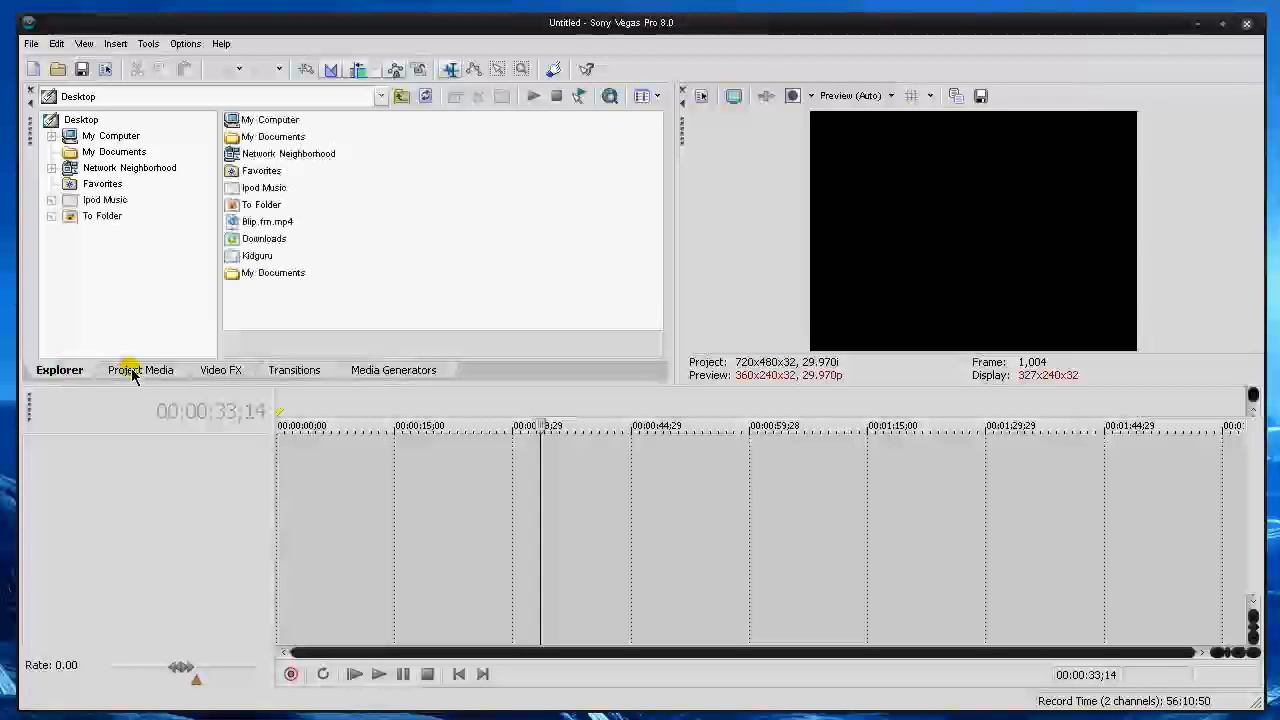
{"action": "left_click", "coordinate": [220, 368]}
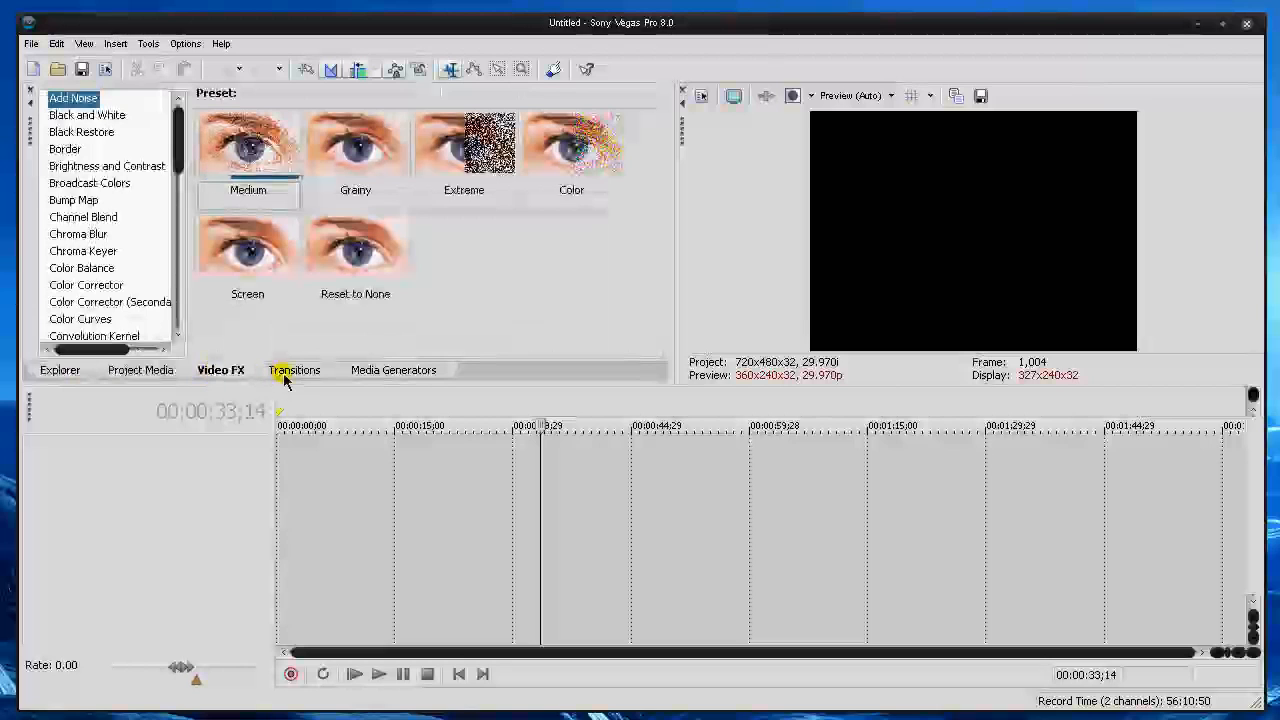
{"action": "left_click", "coordinate": [392, 368]}
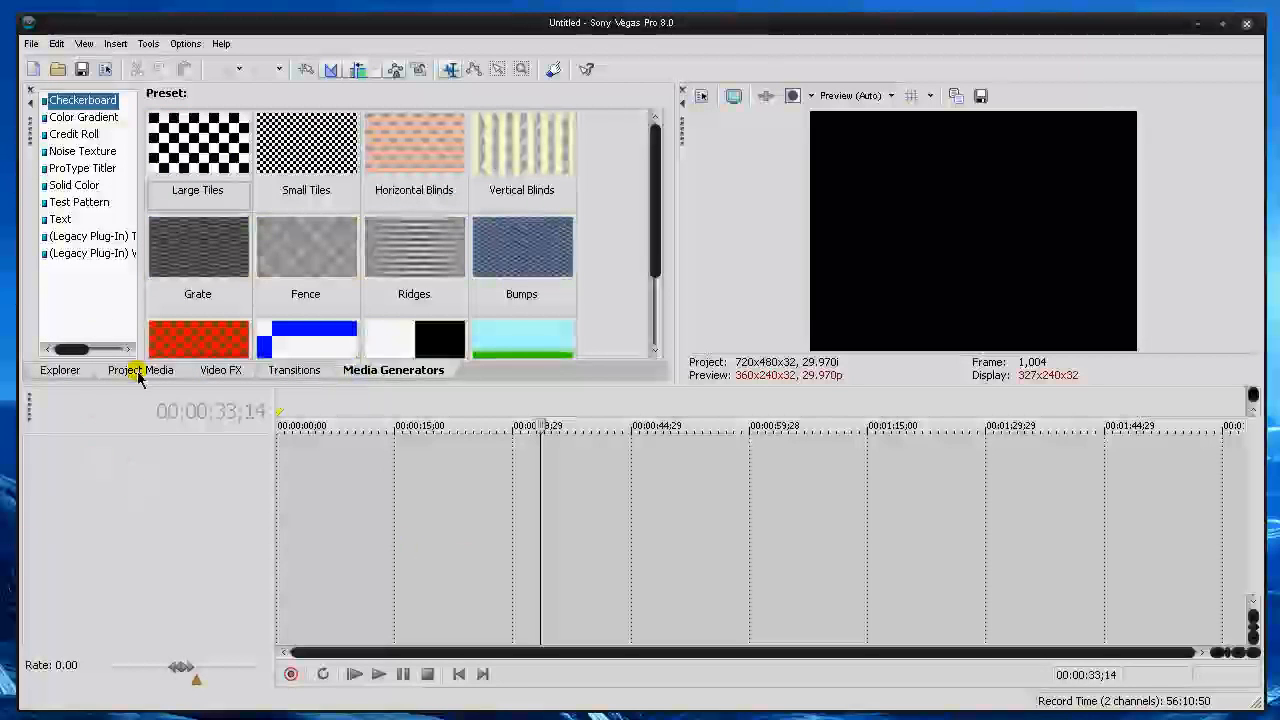
{"action": "left_click", "coordinate": [60, 368]}
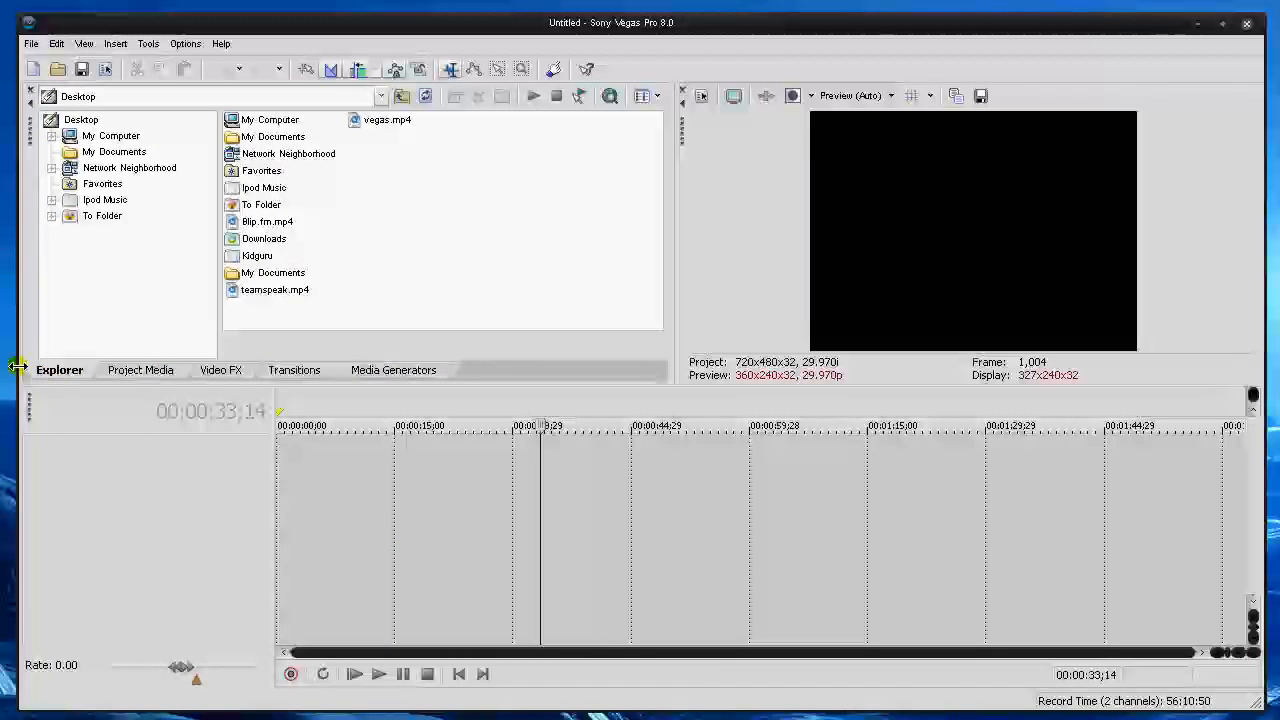
{"action": "left_click", "coordinate": [140, 370]}
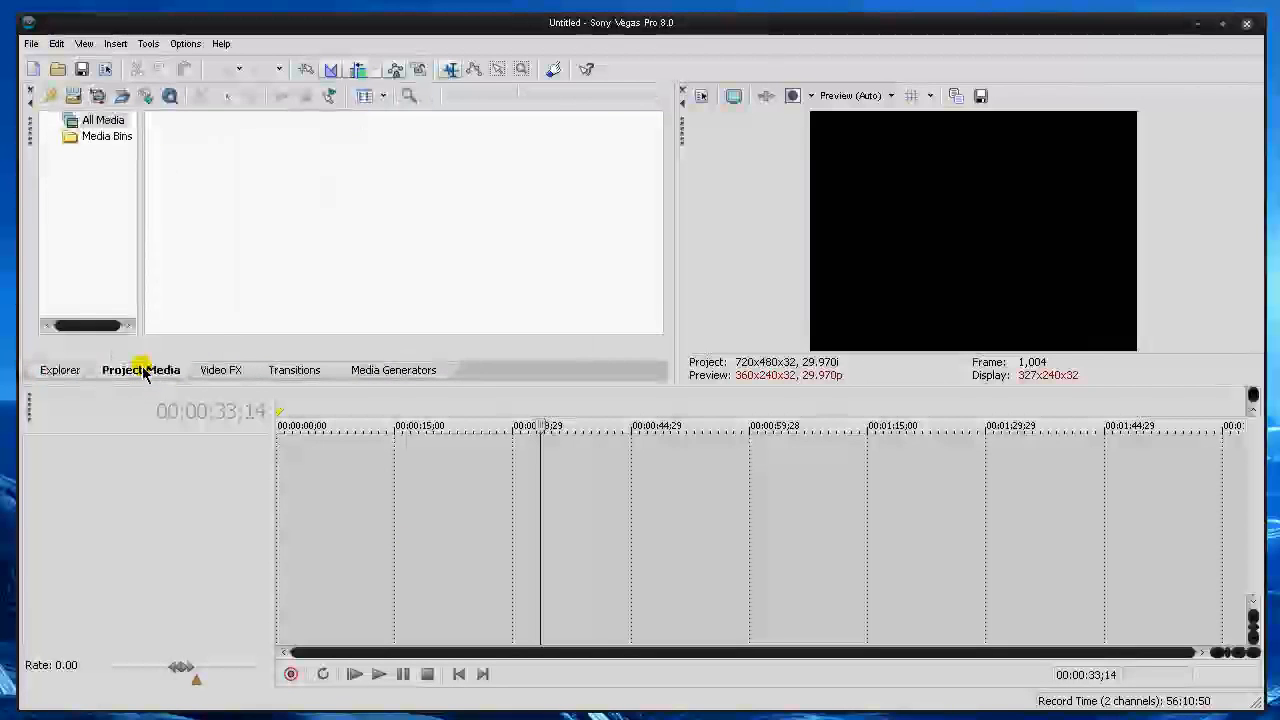
Return to the Video FX panel at the front of the tab group and bring up the View menu
{"action": "left_click", "coordinate": [60, 368]}
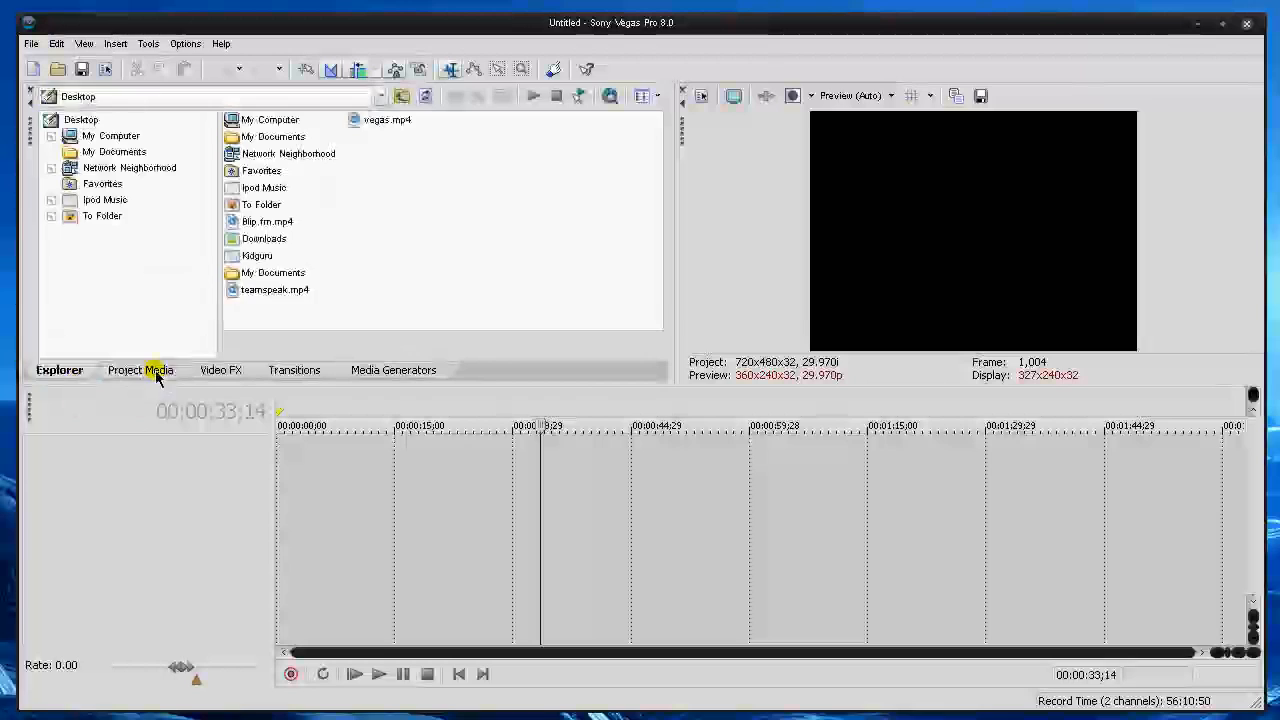
{"action": "left_click", "coordinate": [140, 370]}
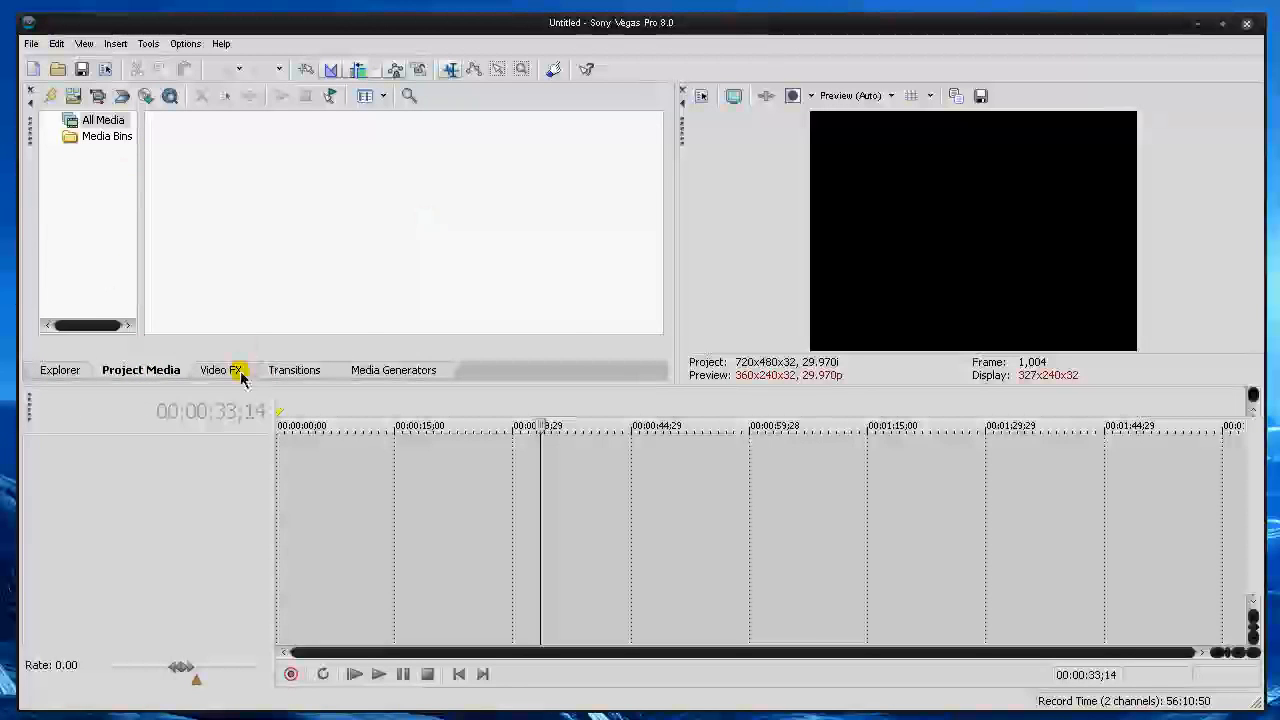
{"action": "left_click", "coordinate": [212, 368]}
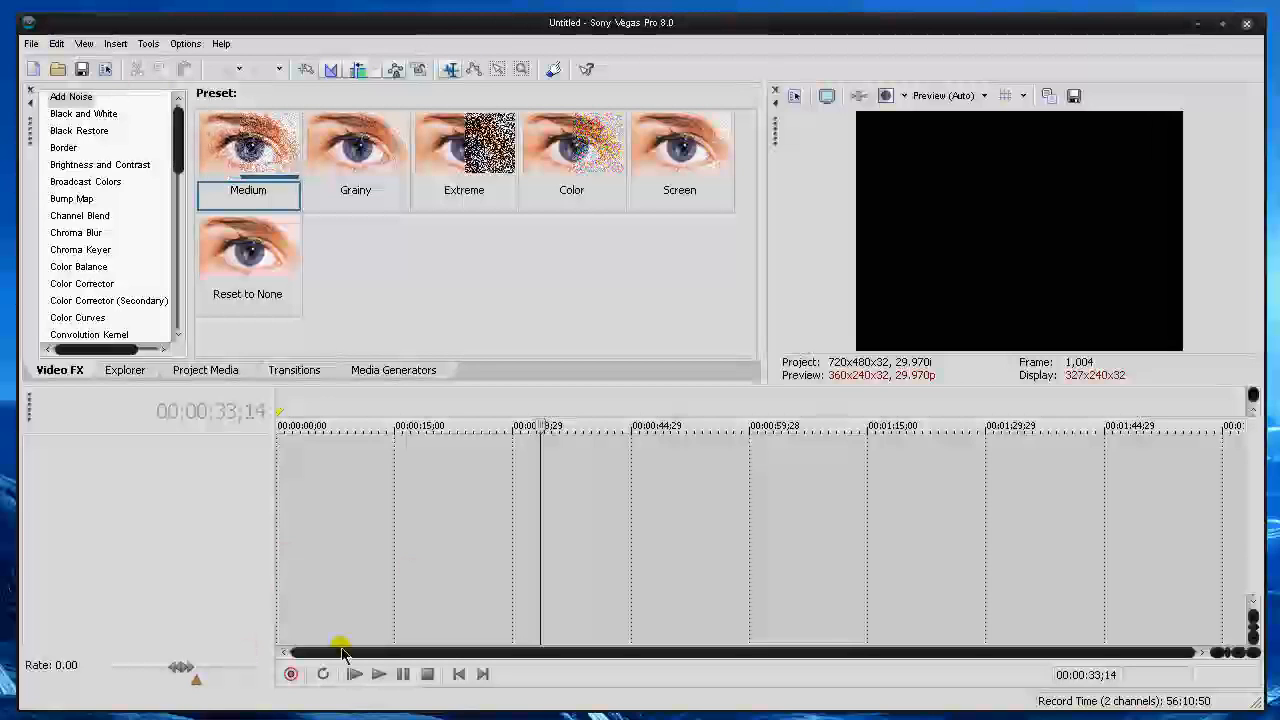
{"action": "mouse_move", "coordinate": [748, 482]}
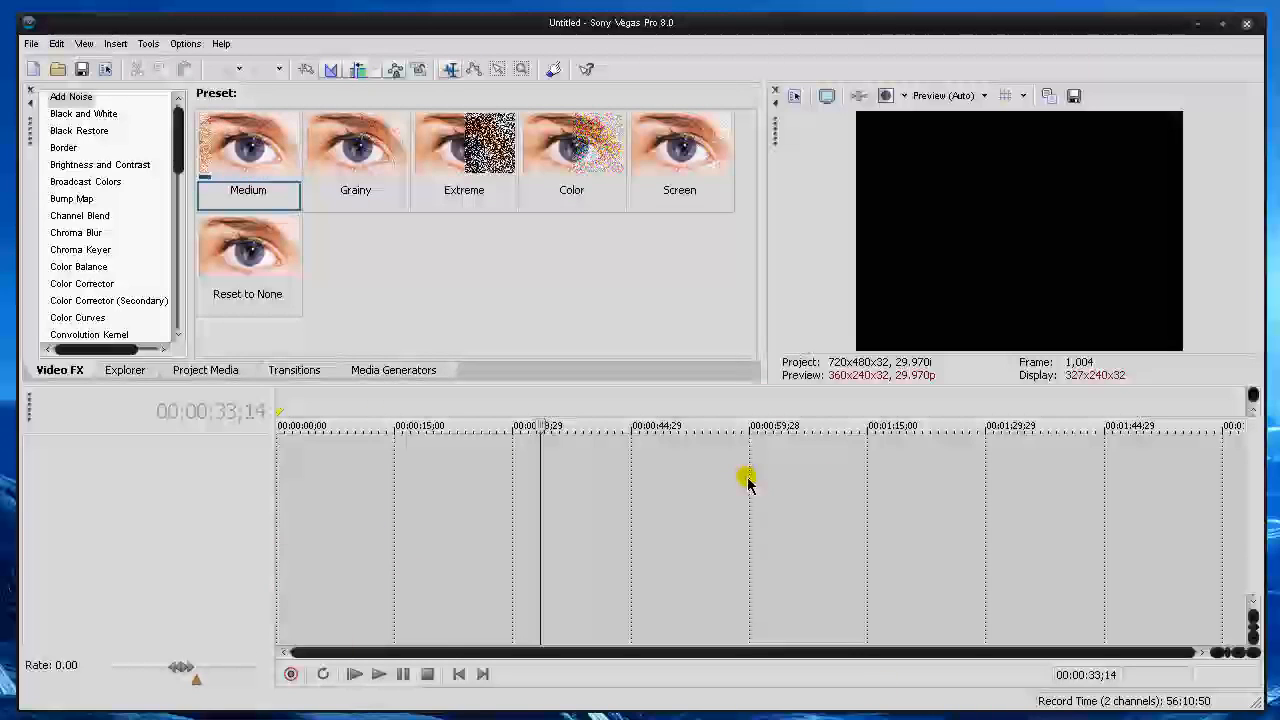
{"action": "left_click", "coordinate": [84, 44]}
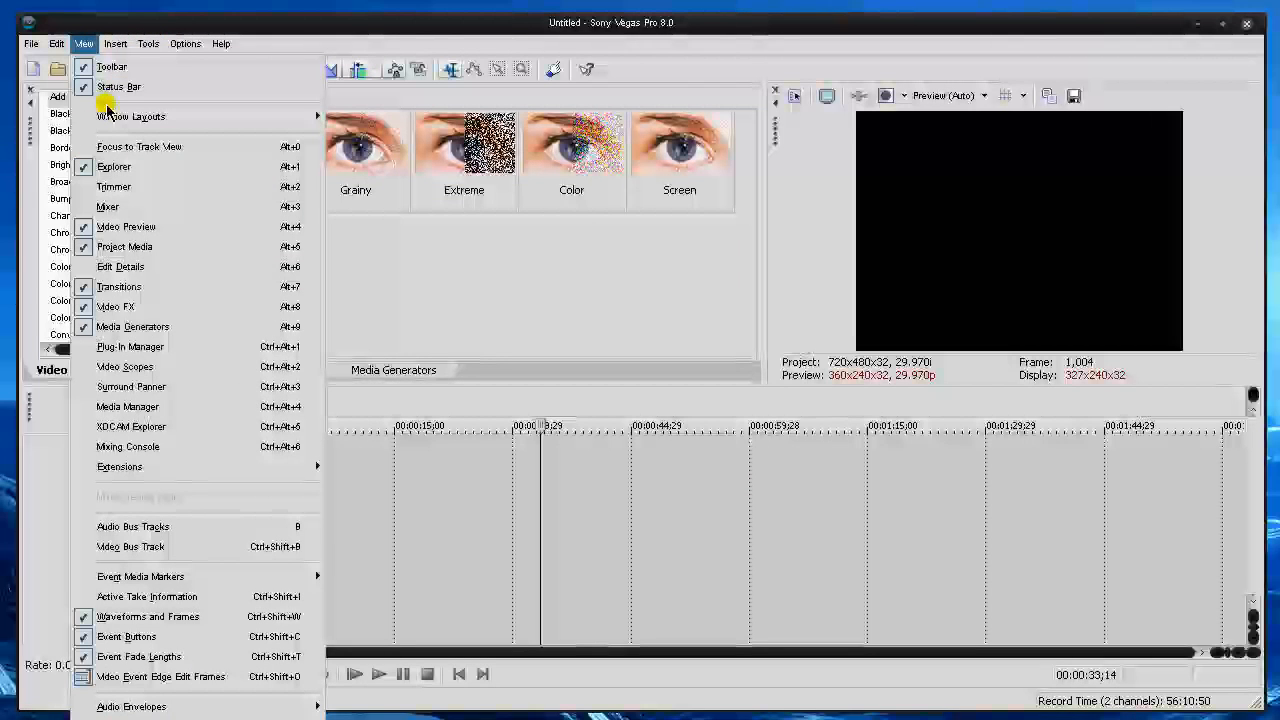
{"action": "mouse_move", "coordinate": [132, 326]}
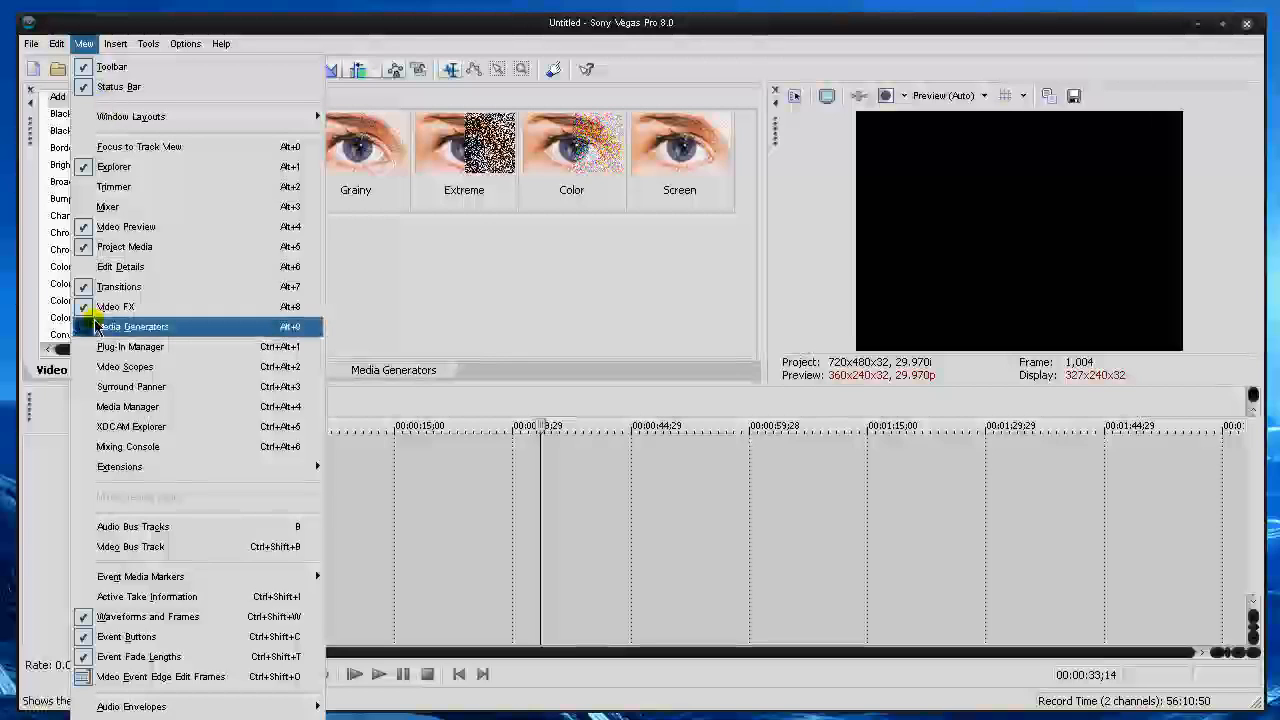
{"action": "mouse_move", "coordinate": [118, 286]}
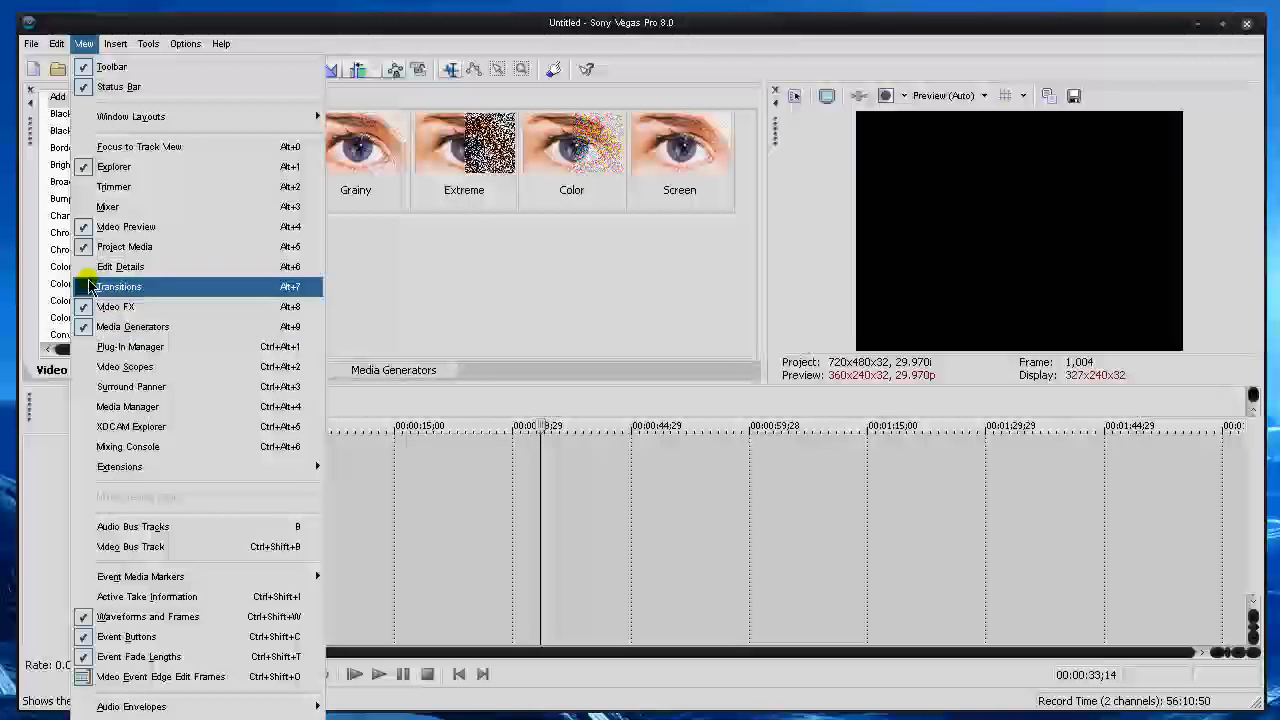
{"action": "mouse_move", "coordinate": [108, 206]}
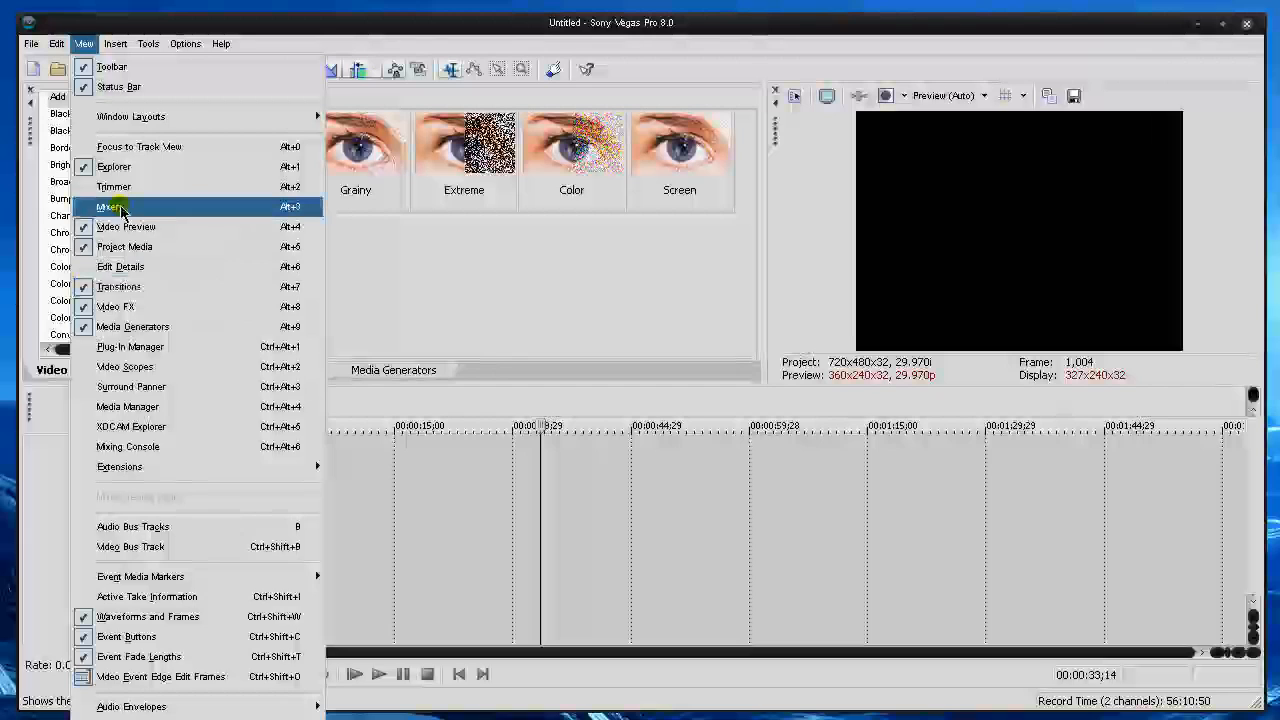
{"action": "mouse_move", "coordinate": [112, 188]}
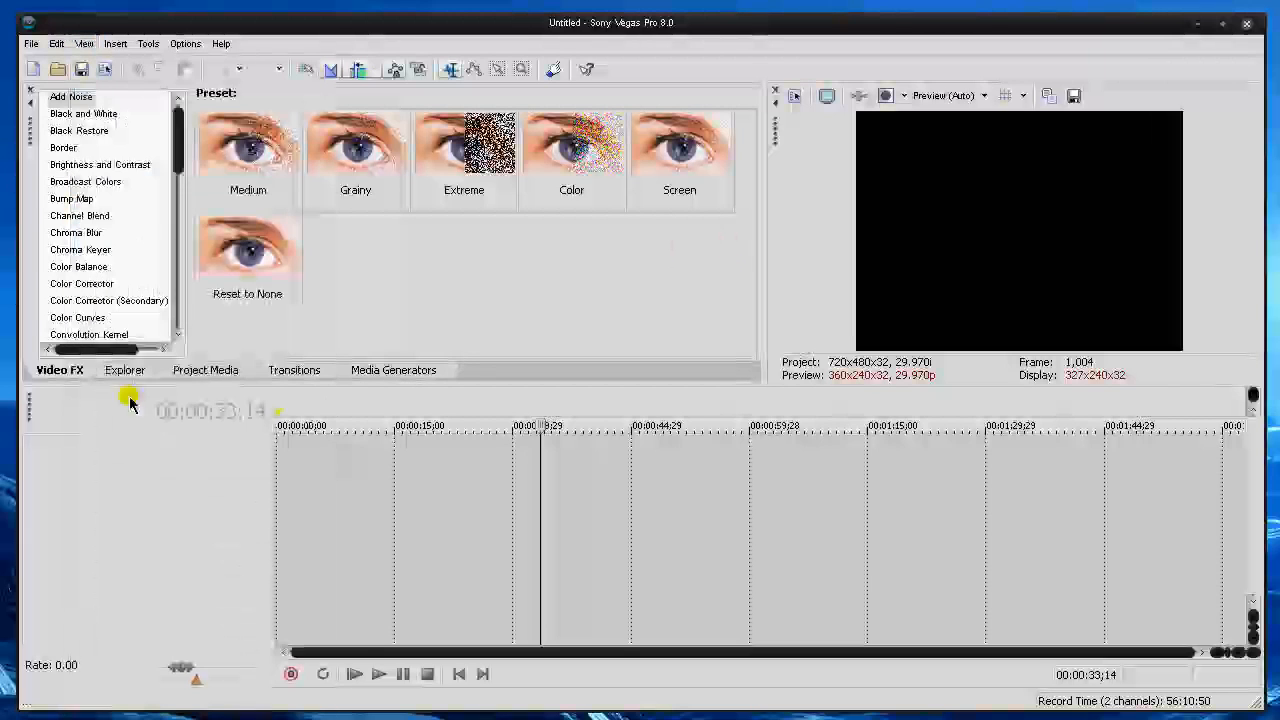
Drop a Solid Color preset from Media Generators onto a new video track at the timeline start
{"action": "left_click", "coordinate": [392, 368]}
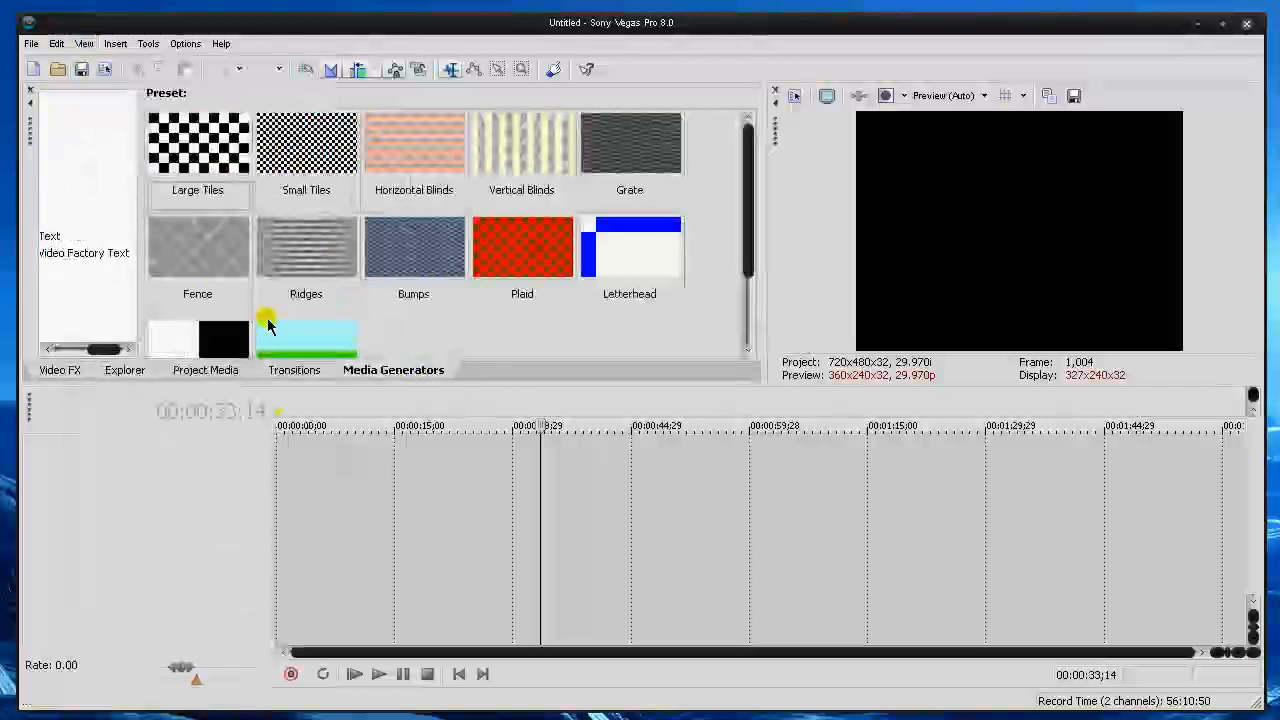
{"action": "left_click", "coordinate": [72, 184]}
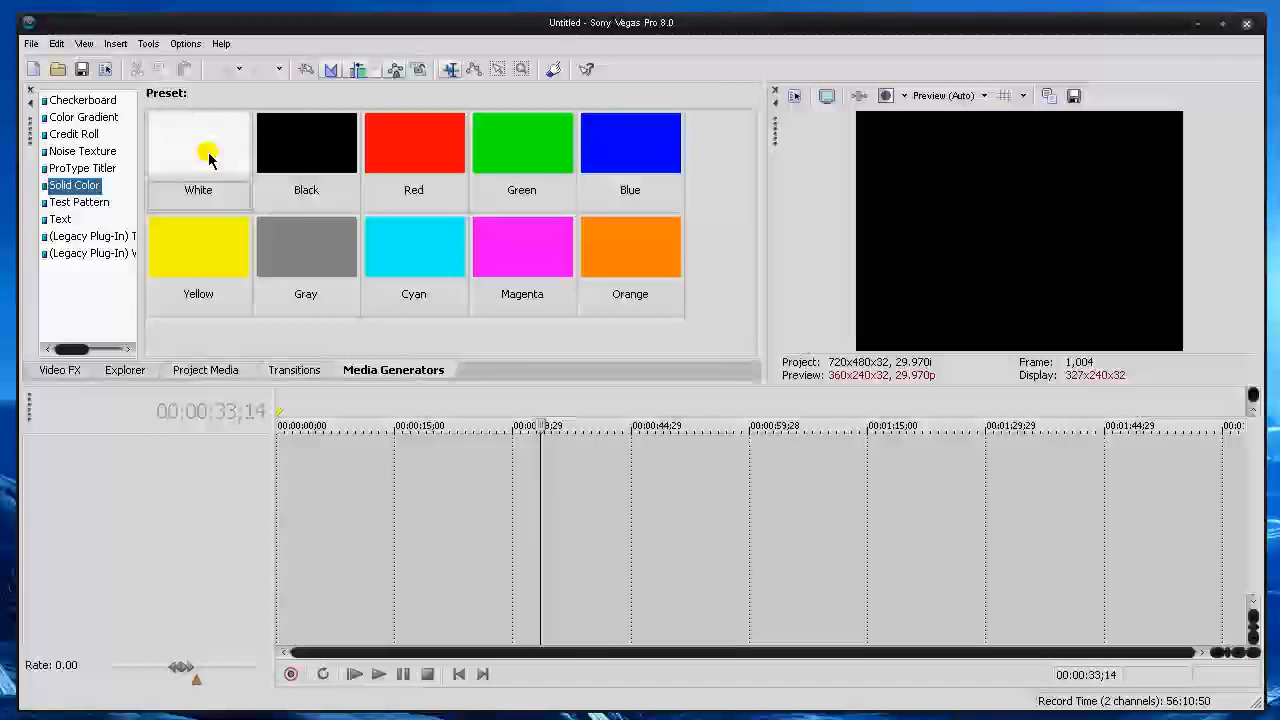
{"action": "left_click_drag", "start_coordinate": [414, 144], "coordinate": [344, 468]}
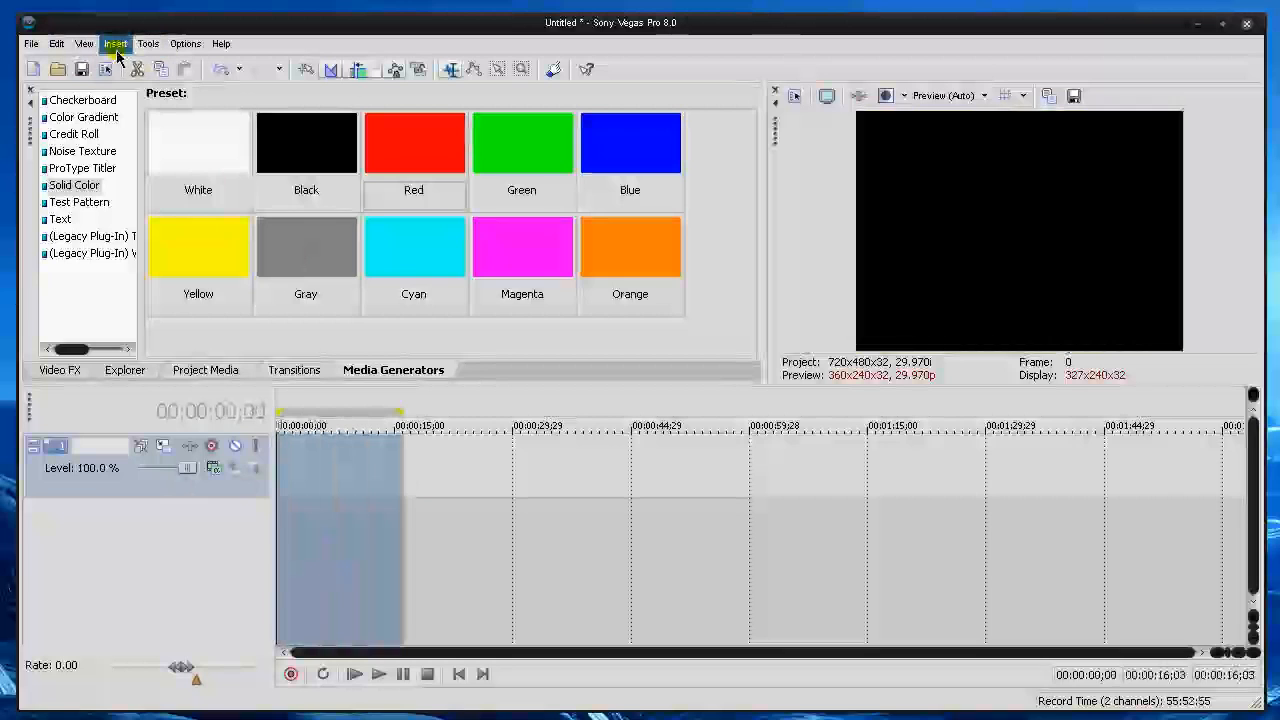
{"action": "left_click", "coordinate": [84, 44]}
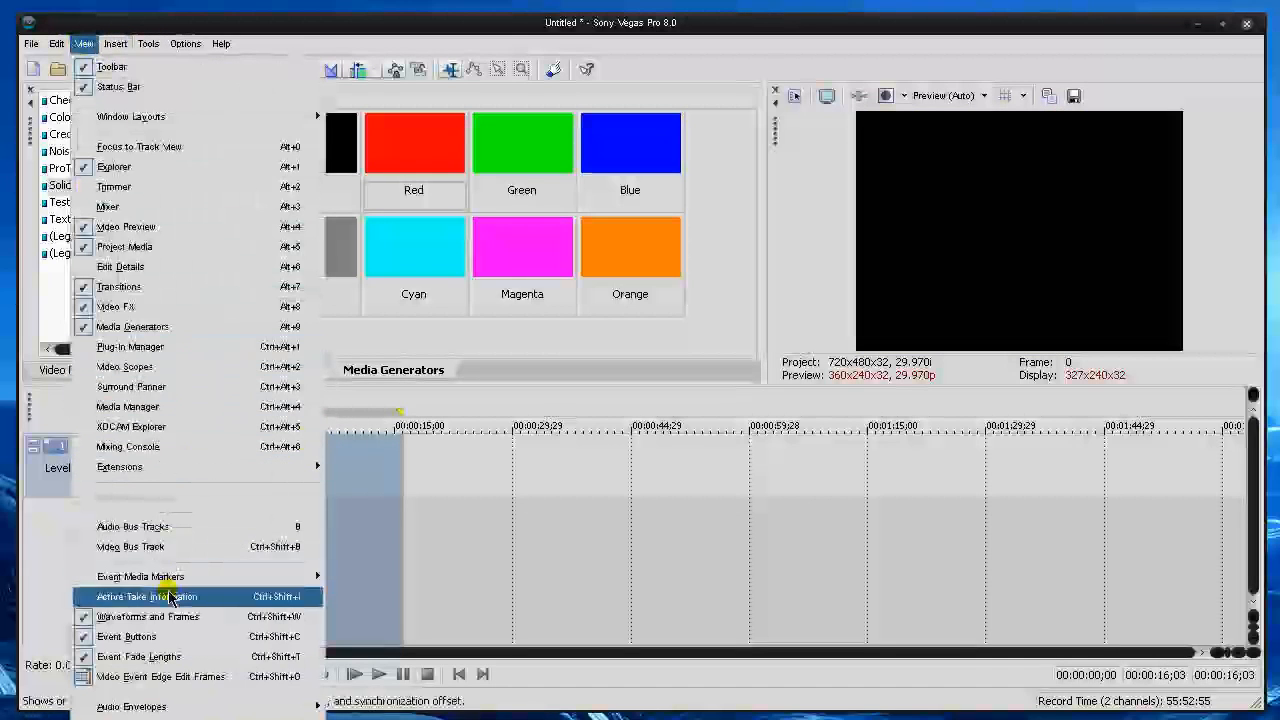
{"action": "mouse_move", "coordinate": [124, 366]}
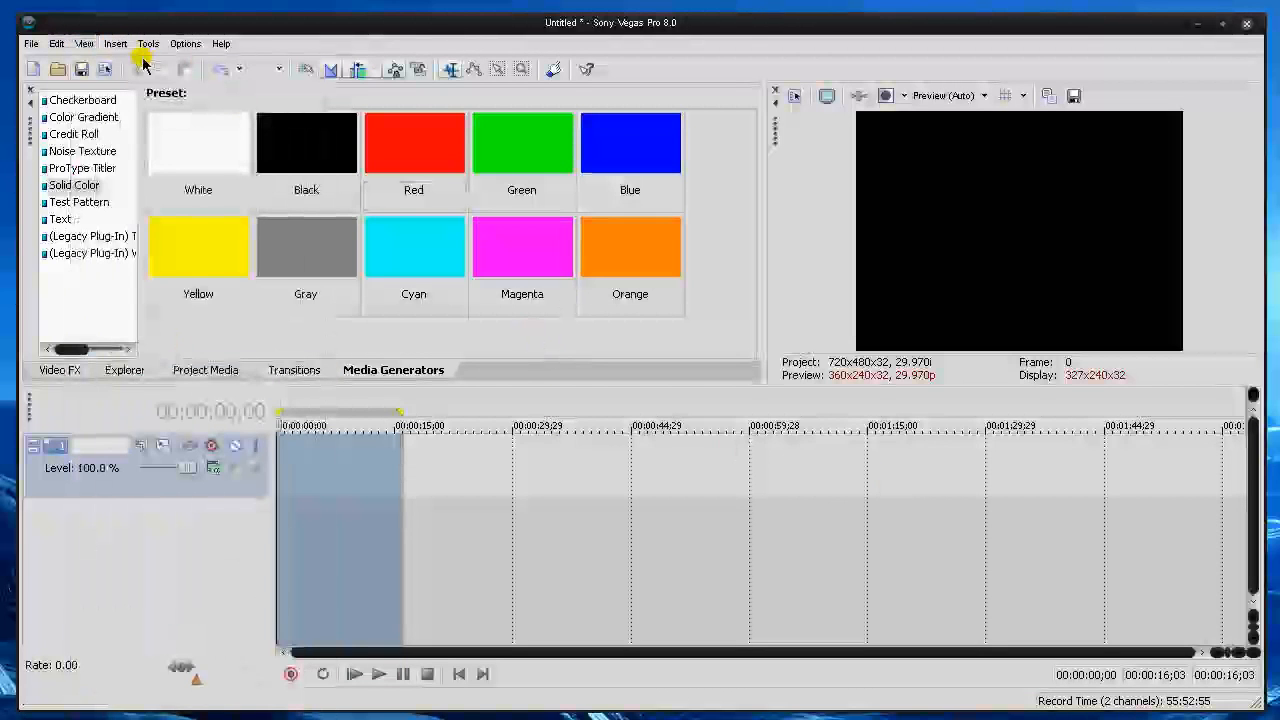
Check View > Window Layouts, then show Explorer and bring Video FX back at the end of the tab row
{"action": "left_click", "coordinate": [84, 44]}
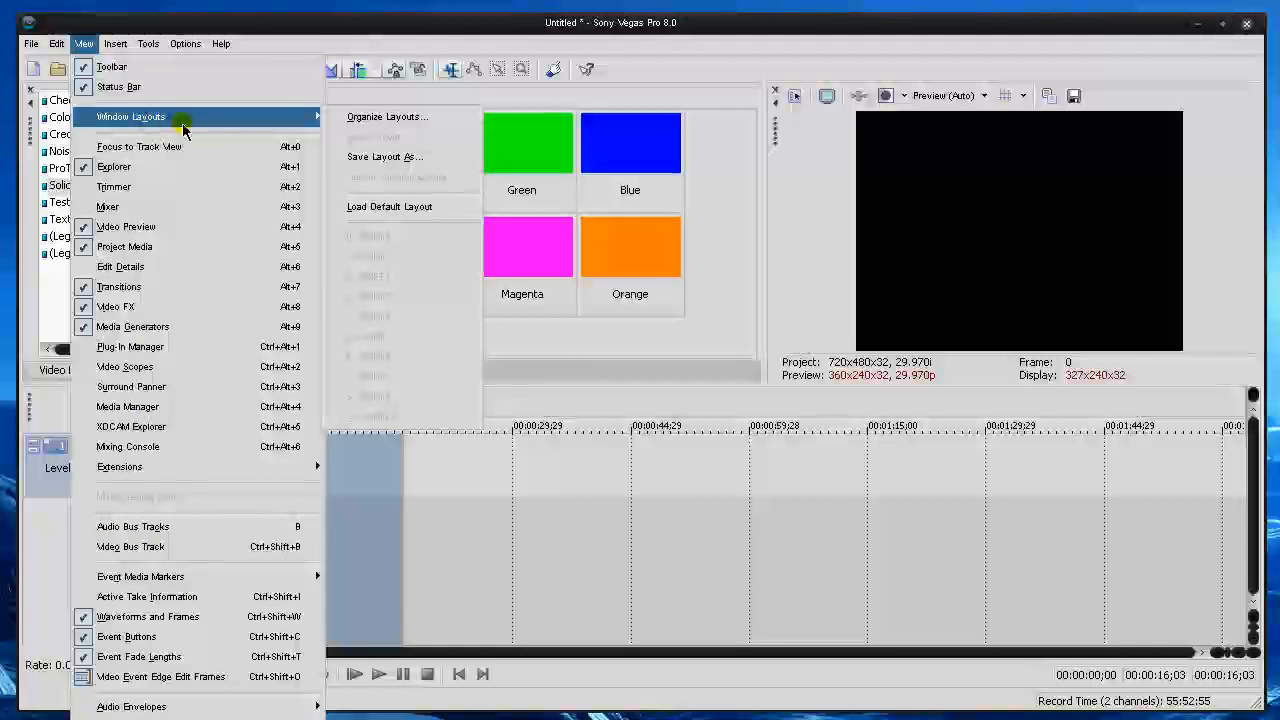
{"action": "left_click", "coordinate": [388, 116]}
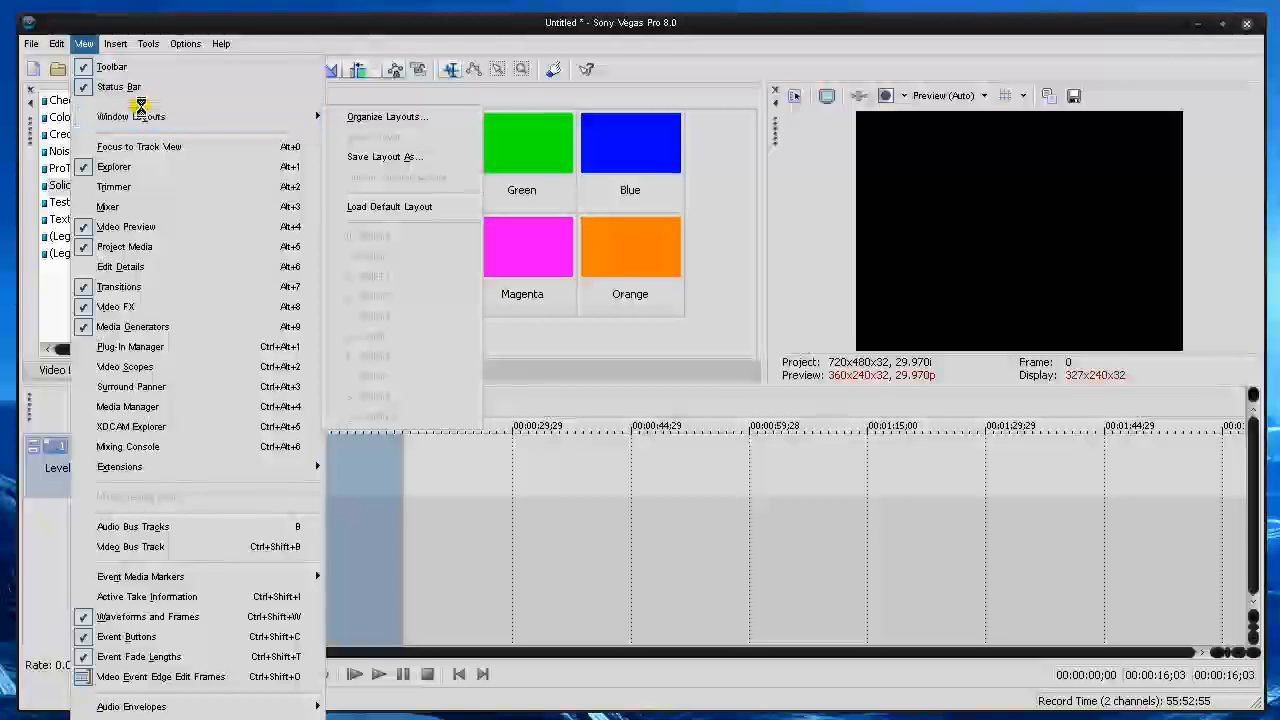
{"action": "mouse_move", "coordinate": [130, 116]}
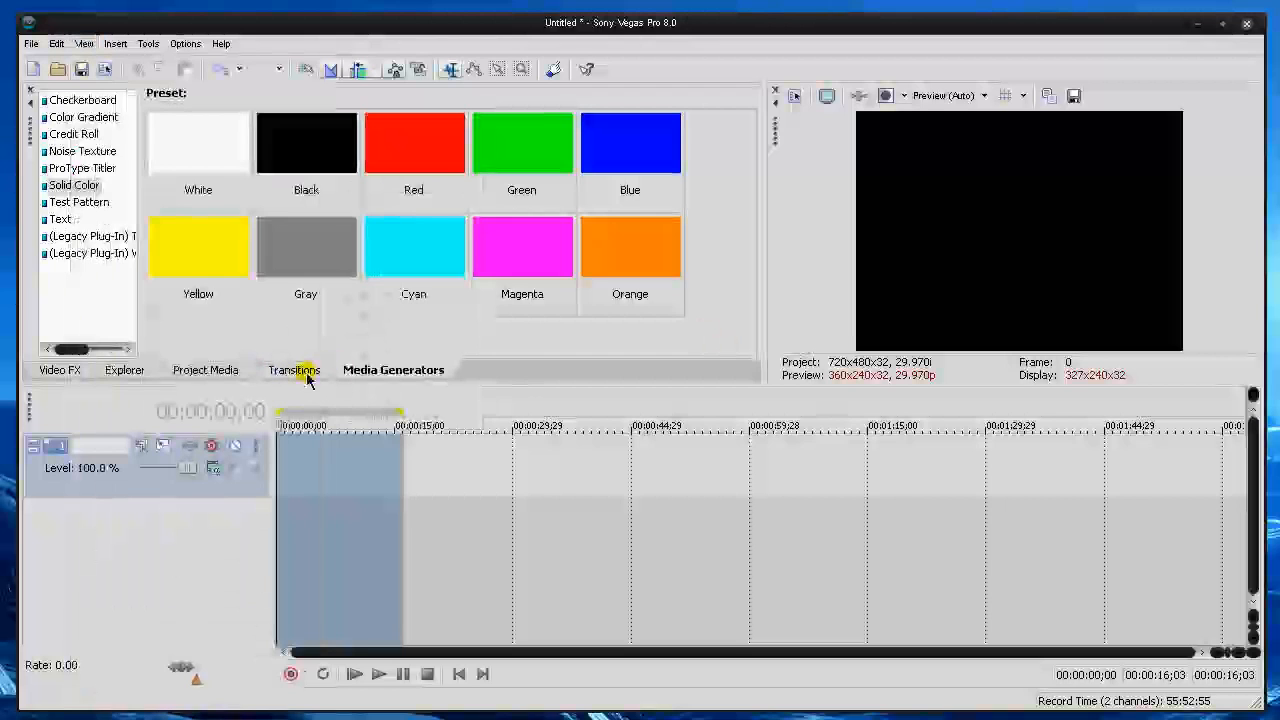
{"action": "left_click", "coordinate": [124, 368]}
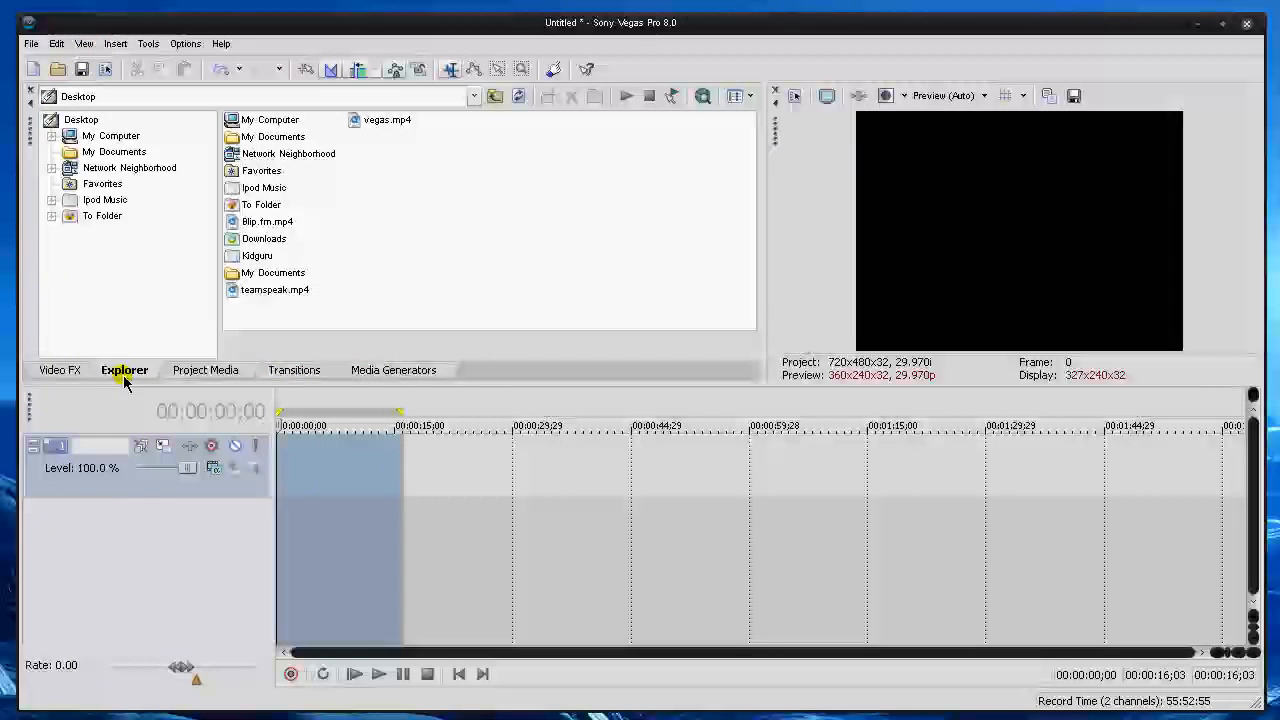
{"action": "left_click", "coordinate": [420, 370]}
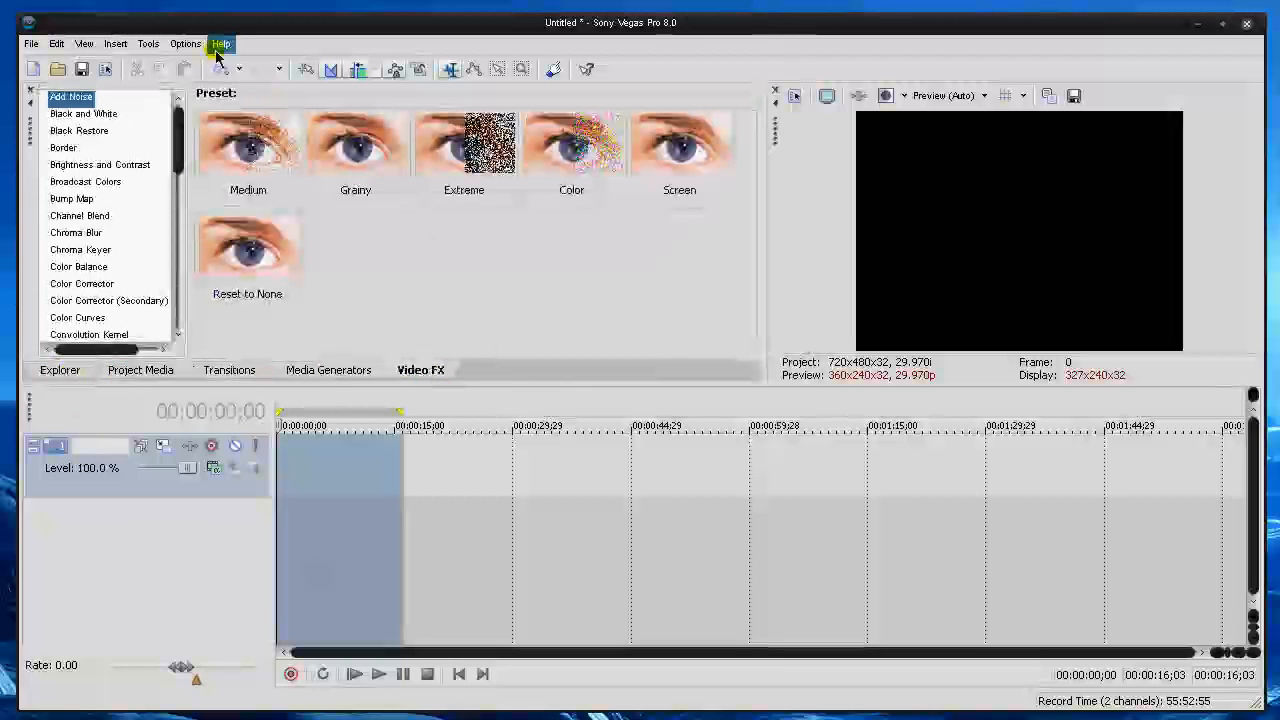
Save the current window arrangement as a layout named GAME LAYOUT
{"action": "left_click", "coordinate": [84, 44]}
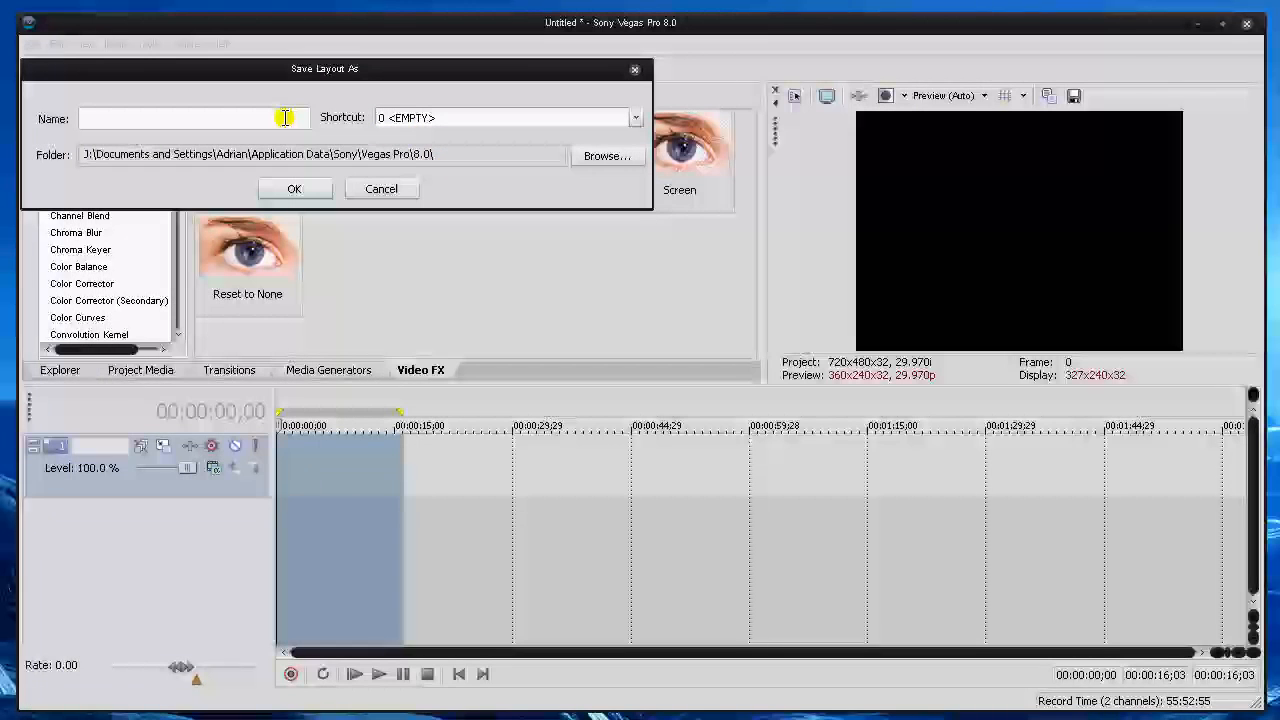
{"action": "type", "text": "GAME LAYOUT"}
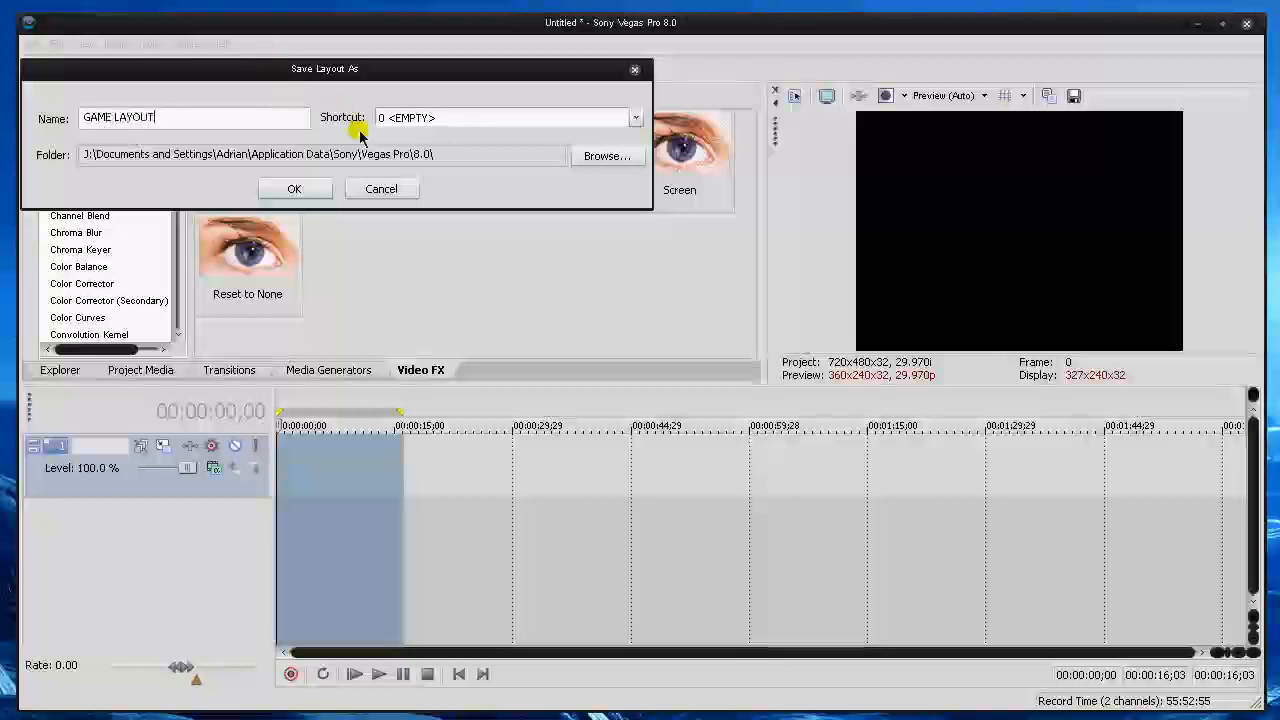
{"action": "left_click", "coordinate": [504, 116]}
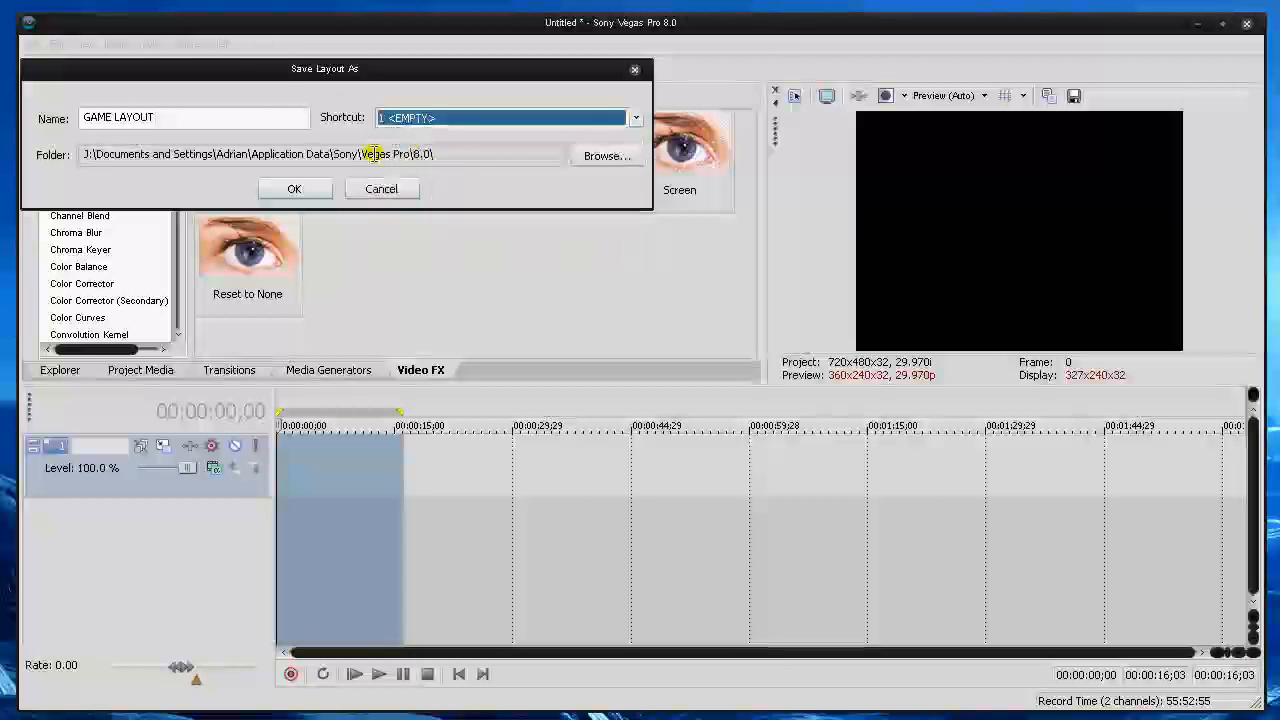
{"action": "left_click", "coordinate": [380, 188]}
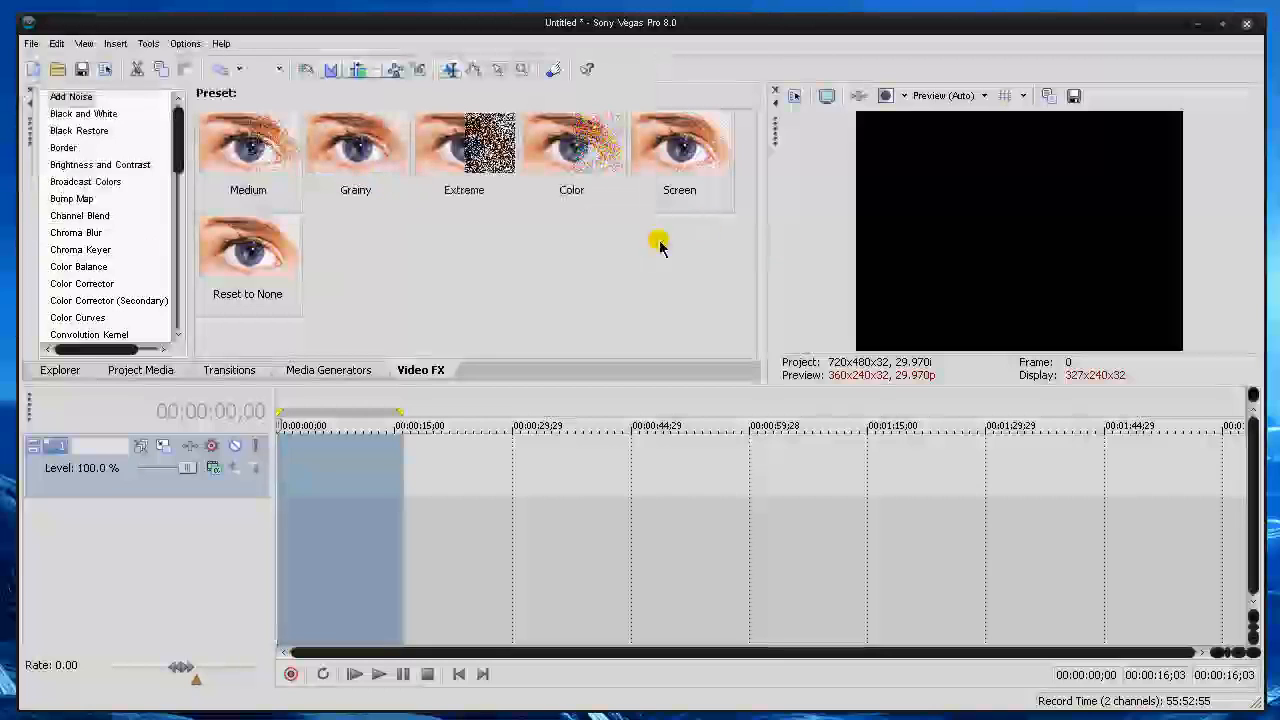
{"action": "mouse_move", "coordinate": [700, 312]}
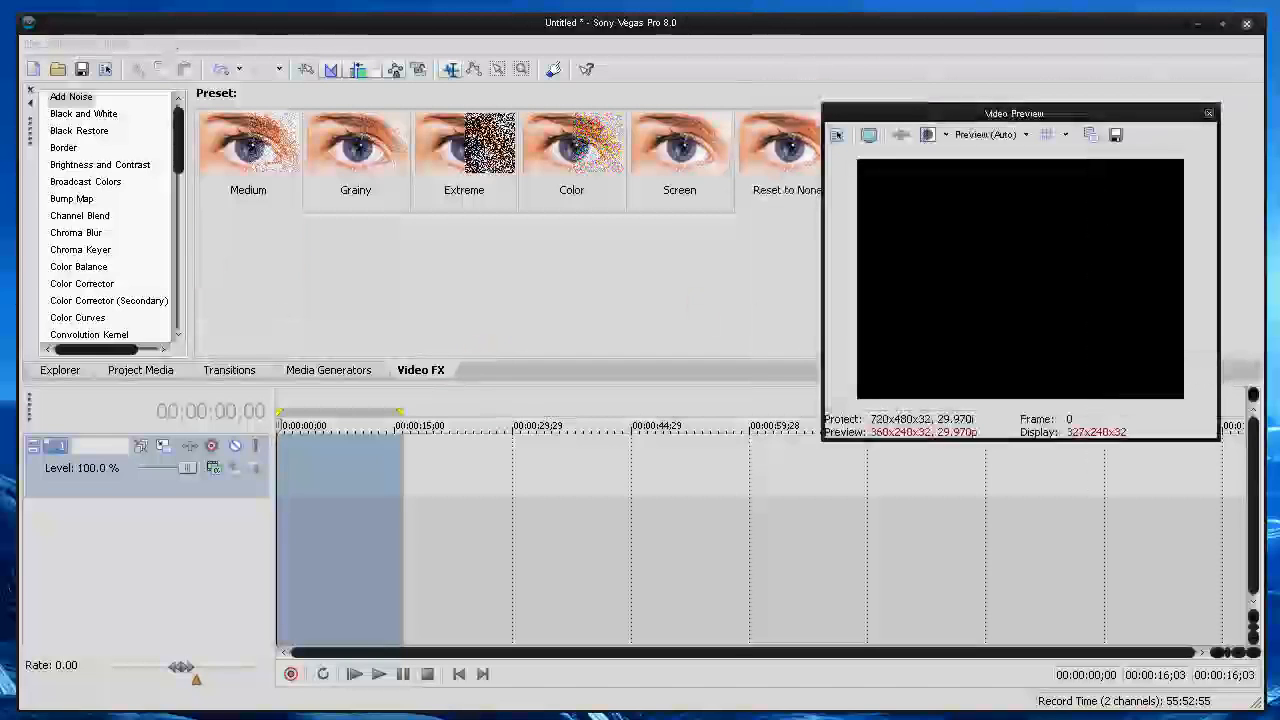
Re-dock the Video Preview window and return to the View menu
{"action": "left_click", "coordinate": [1208, 112]}
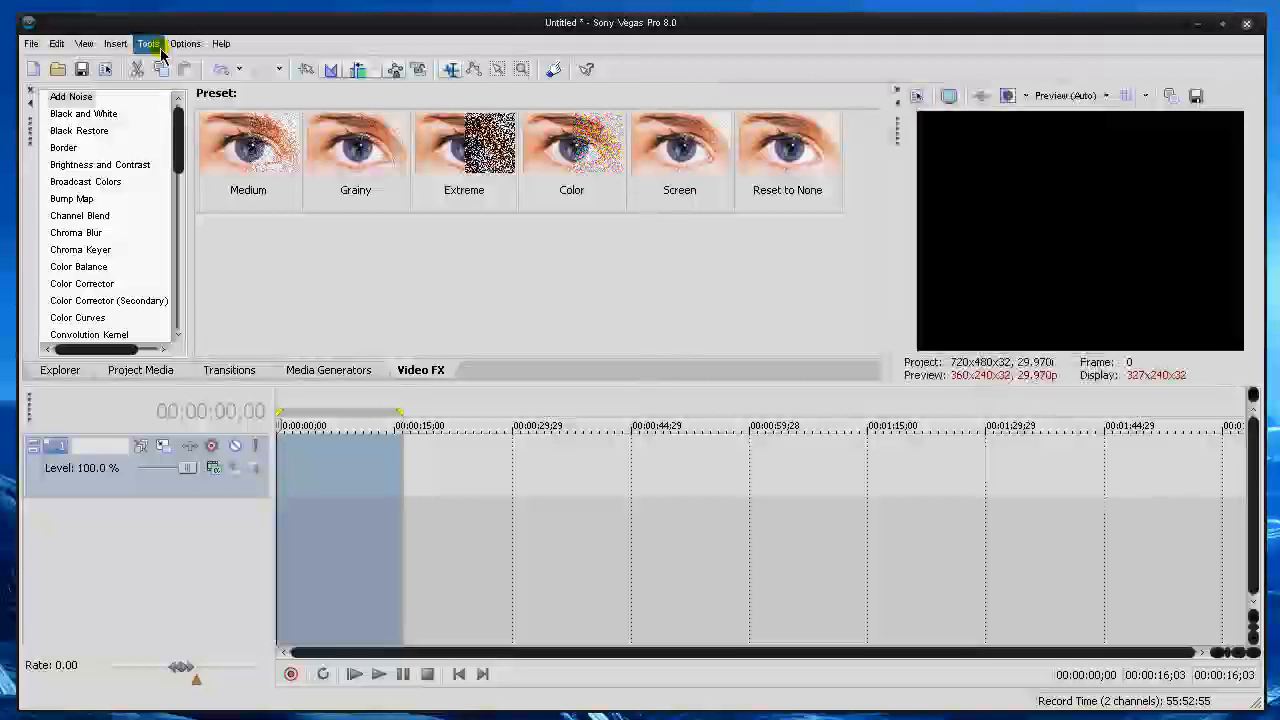
{"action": "left_click", "coordinate": [84, 44]}
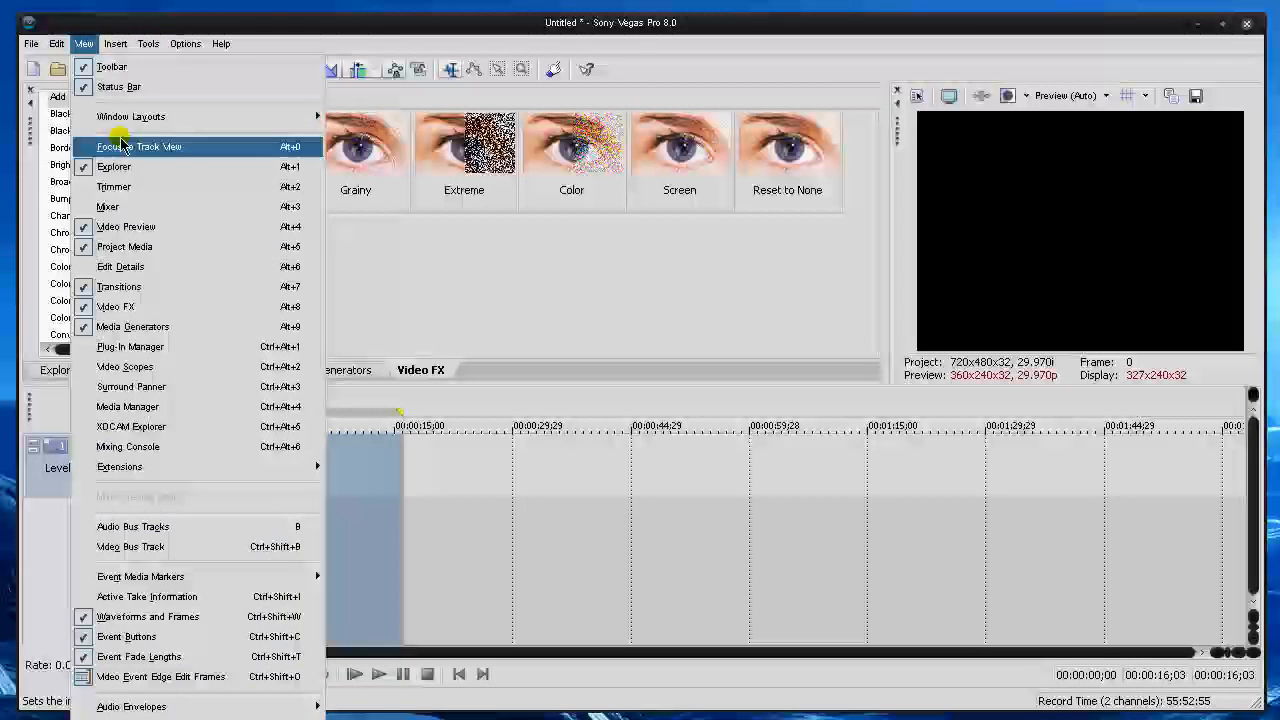
Reach Options > Preferences and browse the General, Video and External Control & Automation pages
{"action": "left_click", "coordinate": [148, 44]}
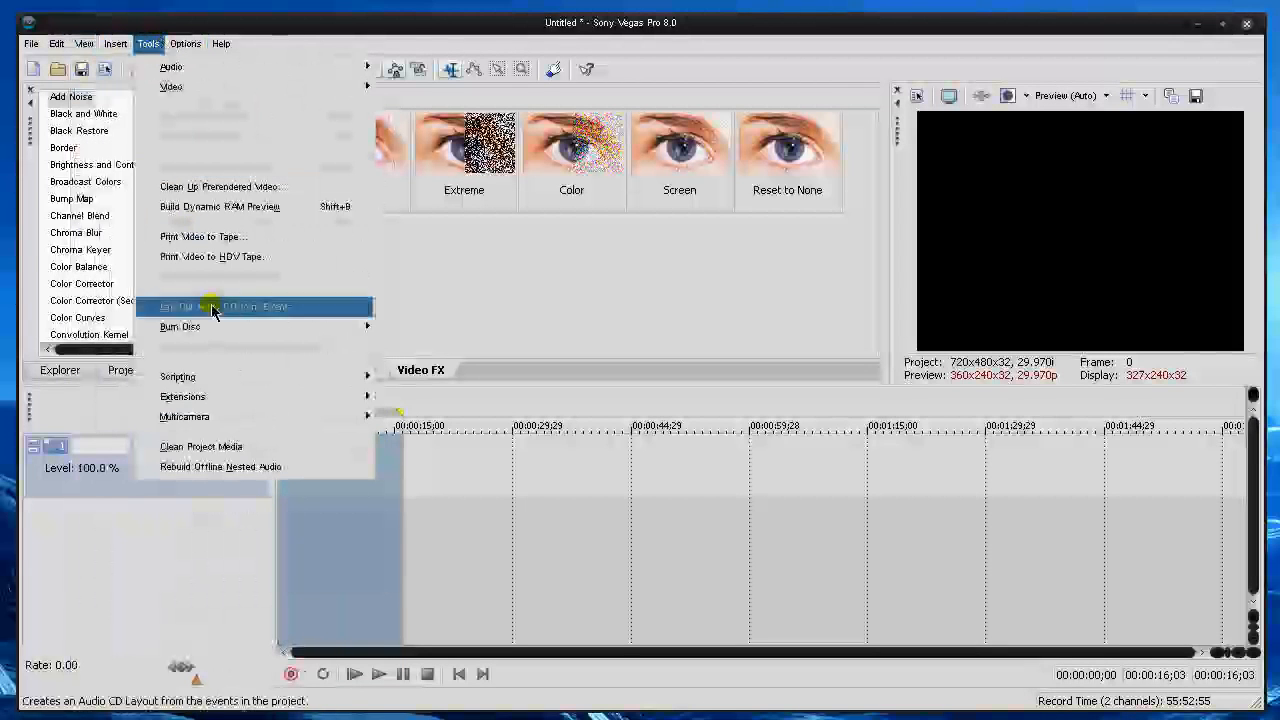
{"action": "left_click", "coordinate": [184, 44]}
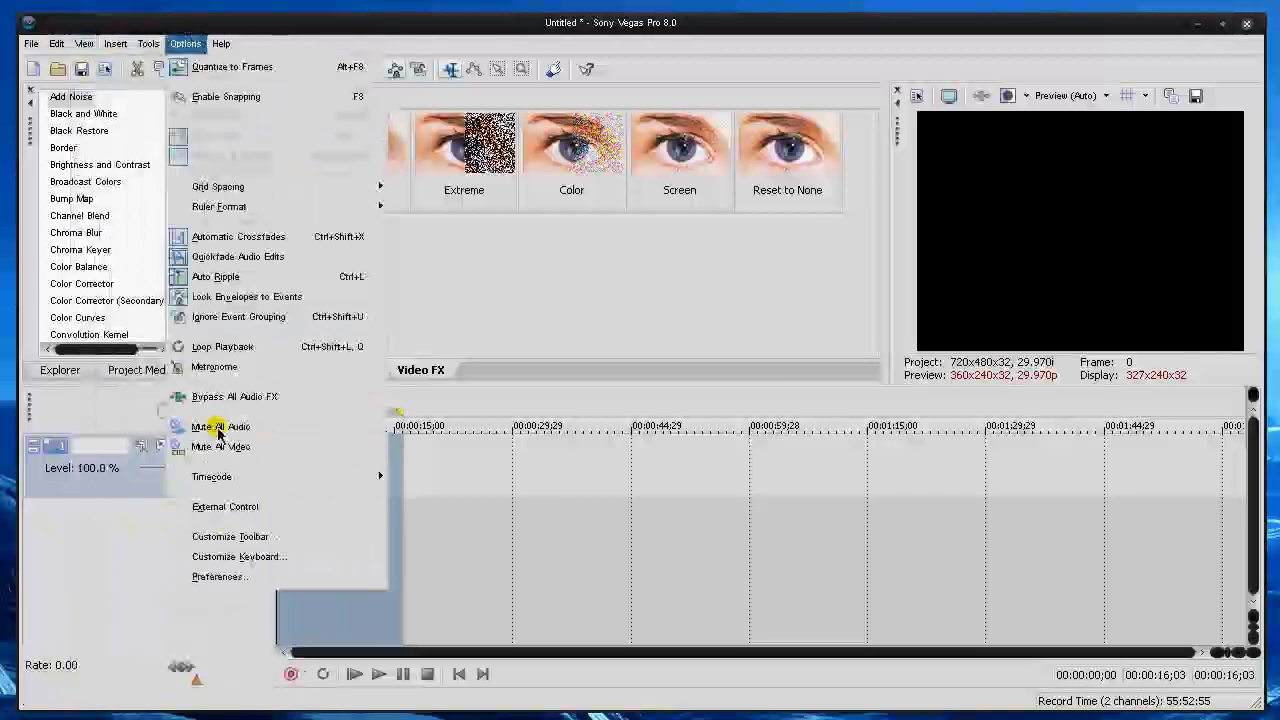
{"action": "left_click", "coordinate": [220, 576]}
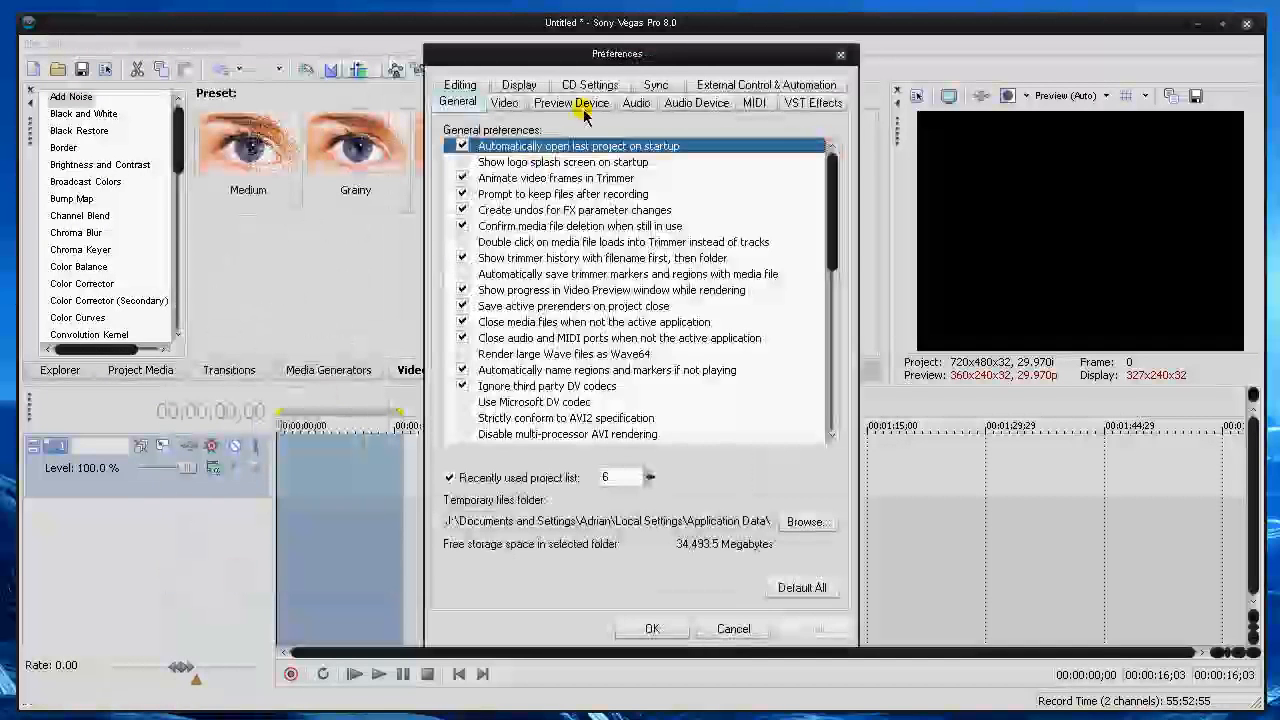
{"action": "scroll", "scroll_direction": "down", "scroll_amount": 3}
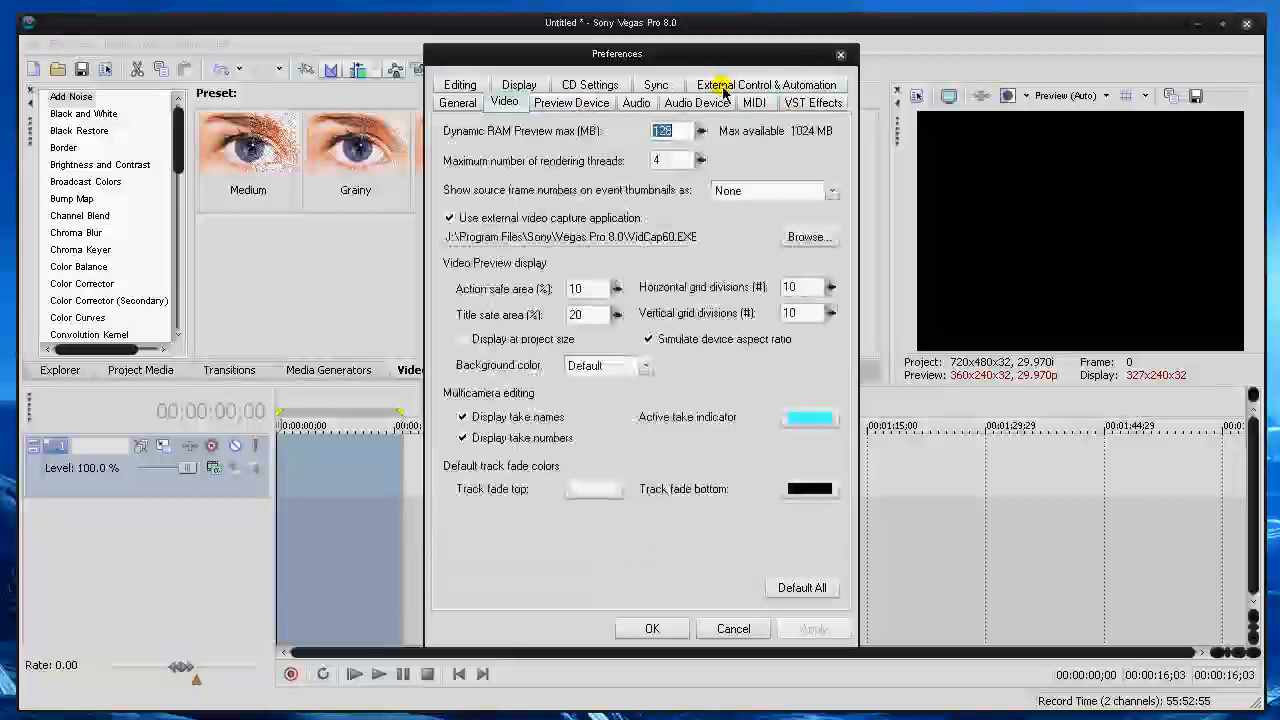
{"action": "left_click", "coordinate": [766, 84]}
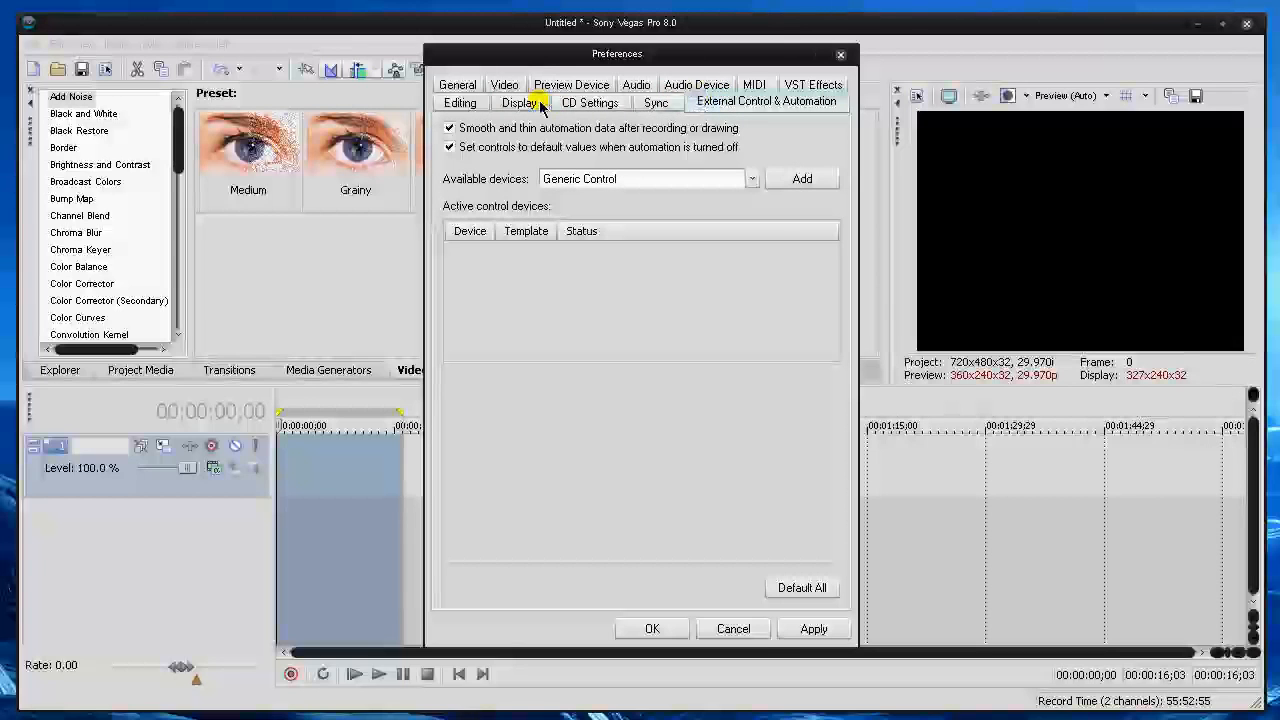
On the Display page, review the envelope and snap colour lists, keeping Cursor as snap type
{"action": "left_click", "coordinate": [518, 102]}
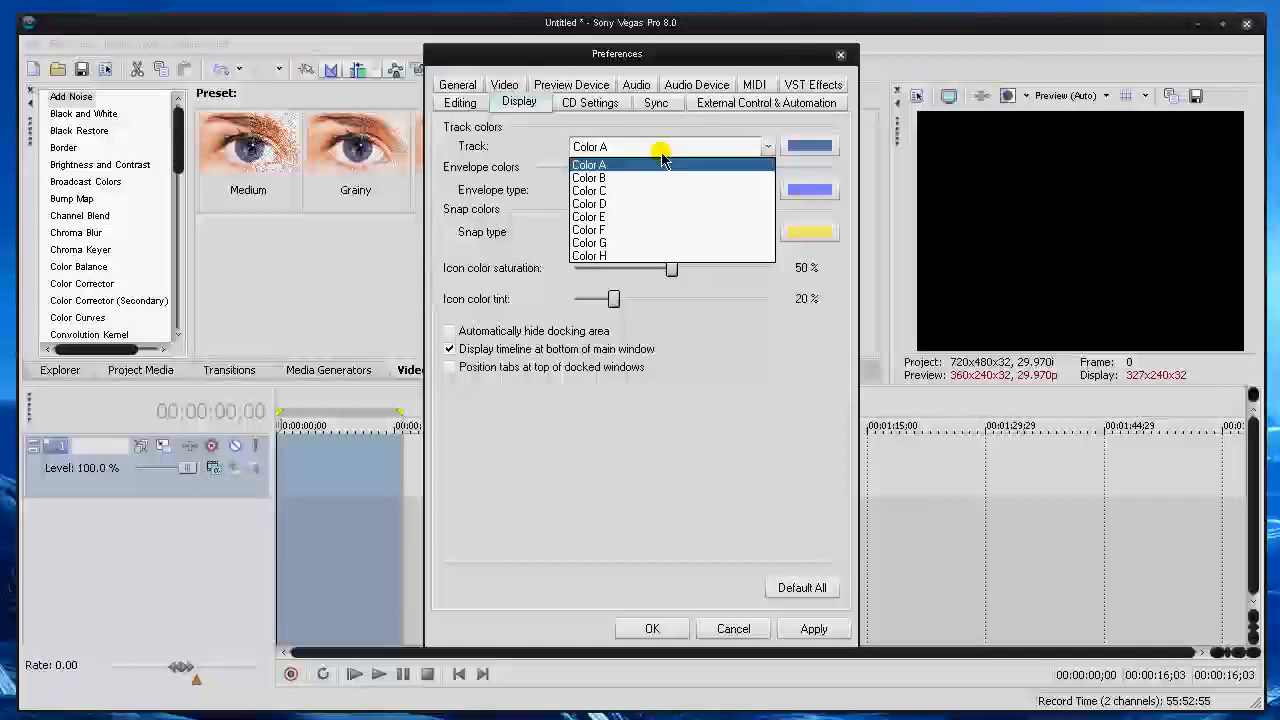
{"action": "mouse_move", "coordinate": [730, 156]}
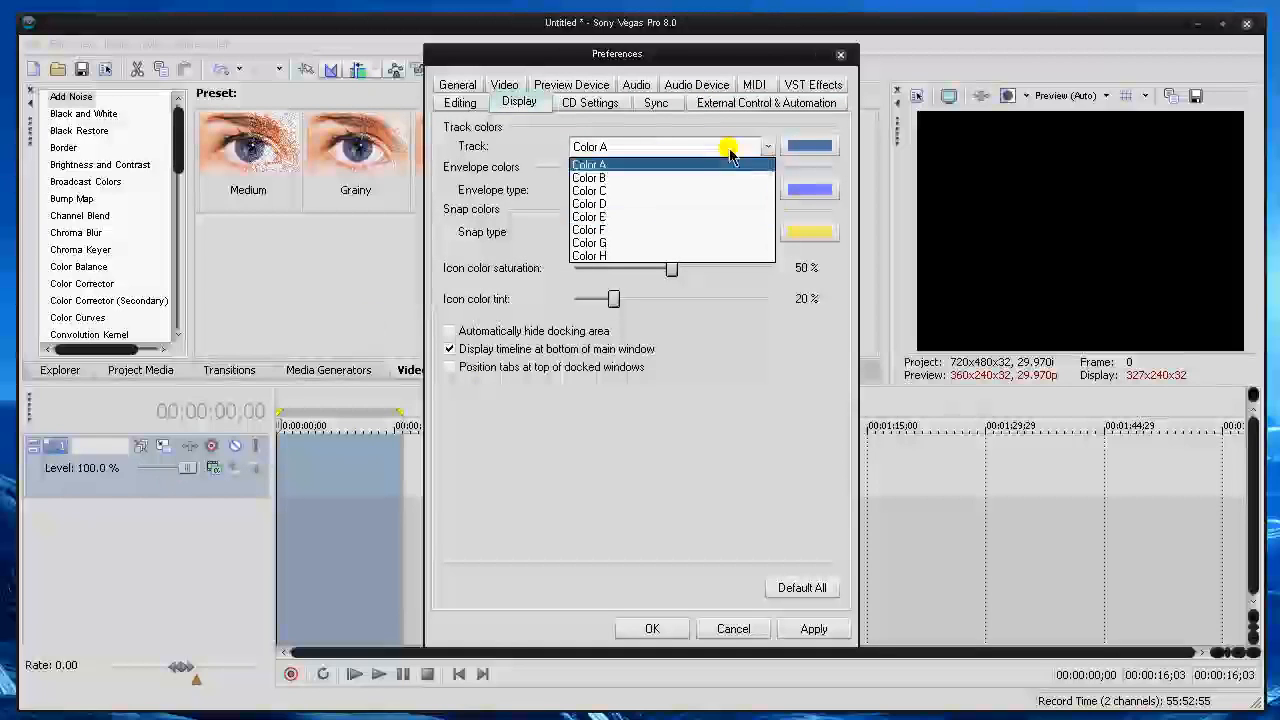
{"action": "left_click", "coordinate": [768, 190]}
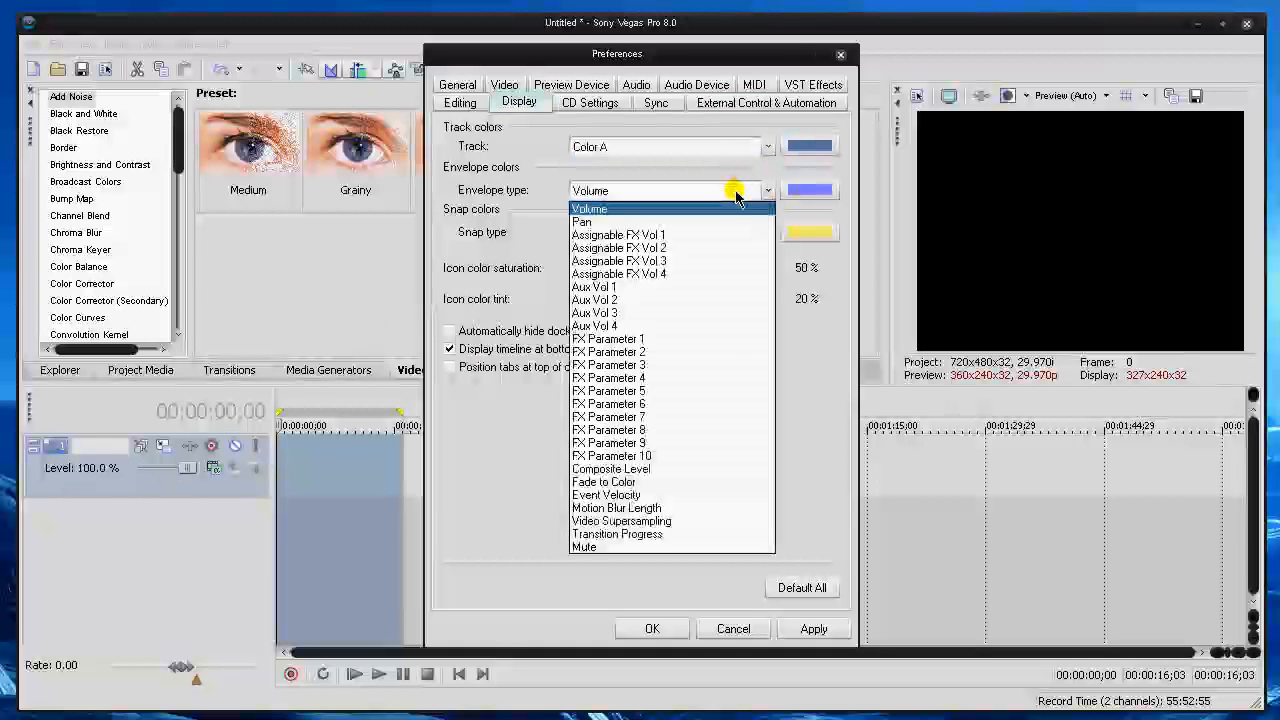
{"action": "left_click", "coordinate": [766, 232]}
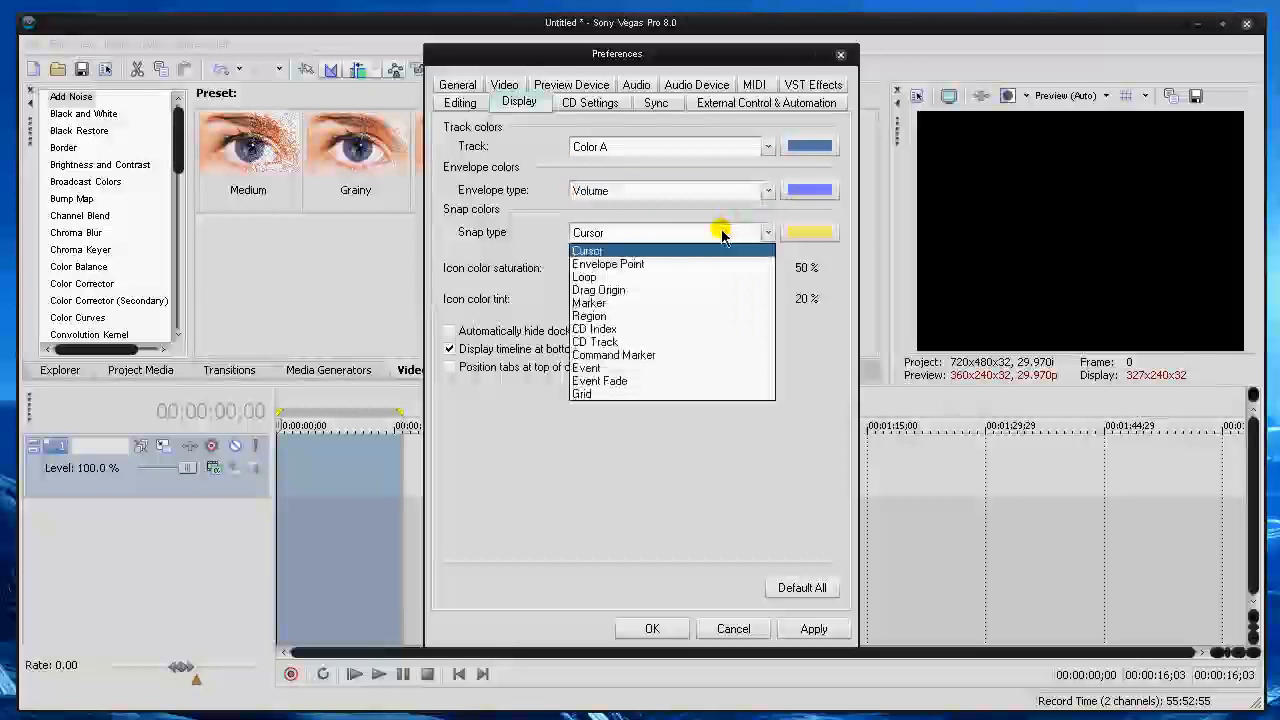
{"action": "left_click", "coordinate": [588, 252]}
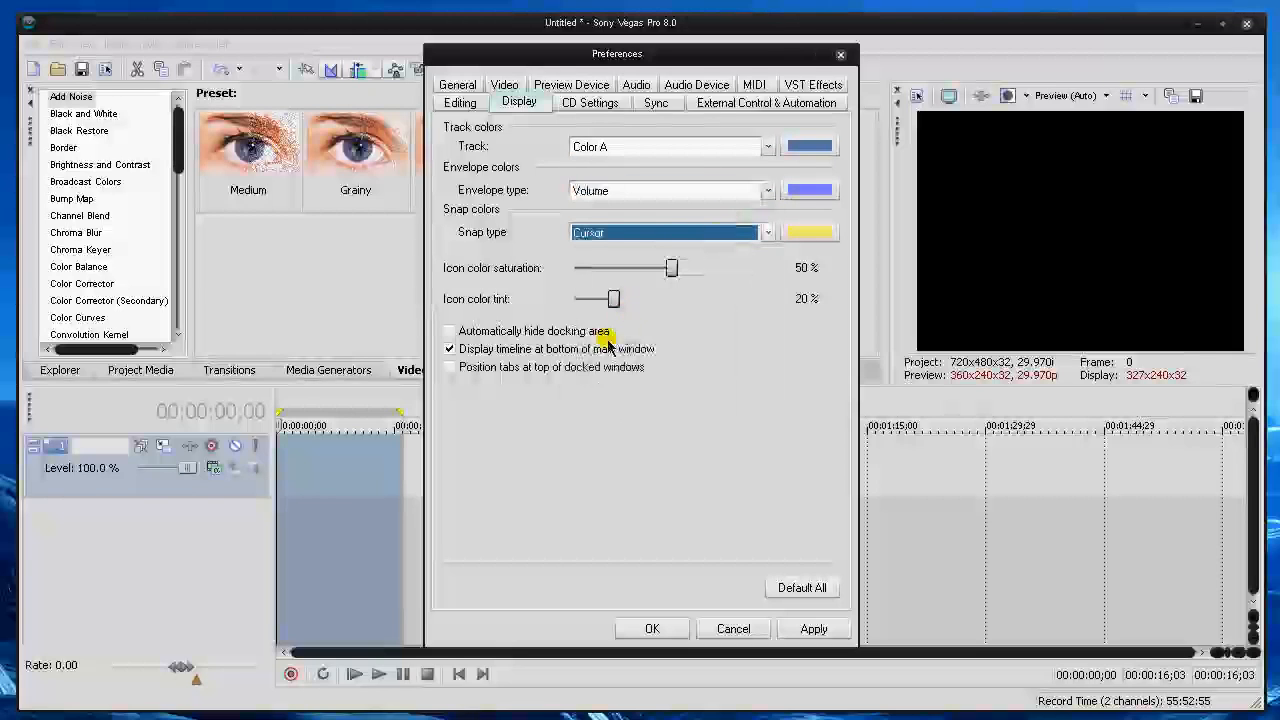
Leave docking-area auto-hide off, uncheck 'Display timeline at bottom of main window', and close Preferences
{"action": "left_click", "coordinate": [448, 332]}
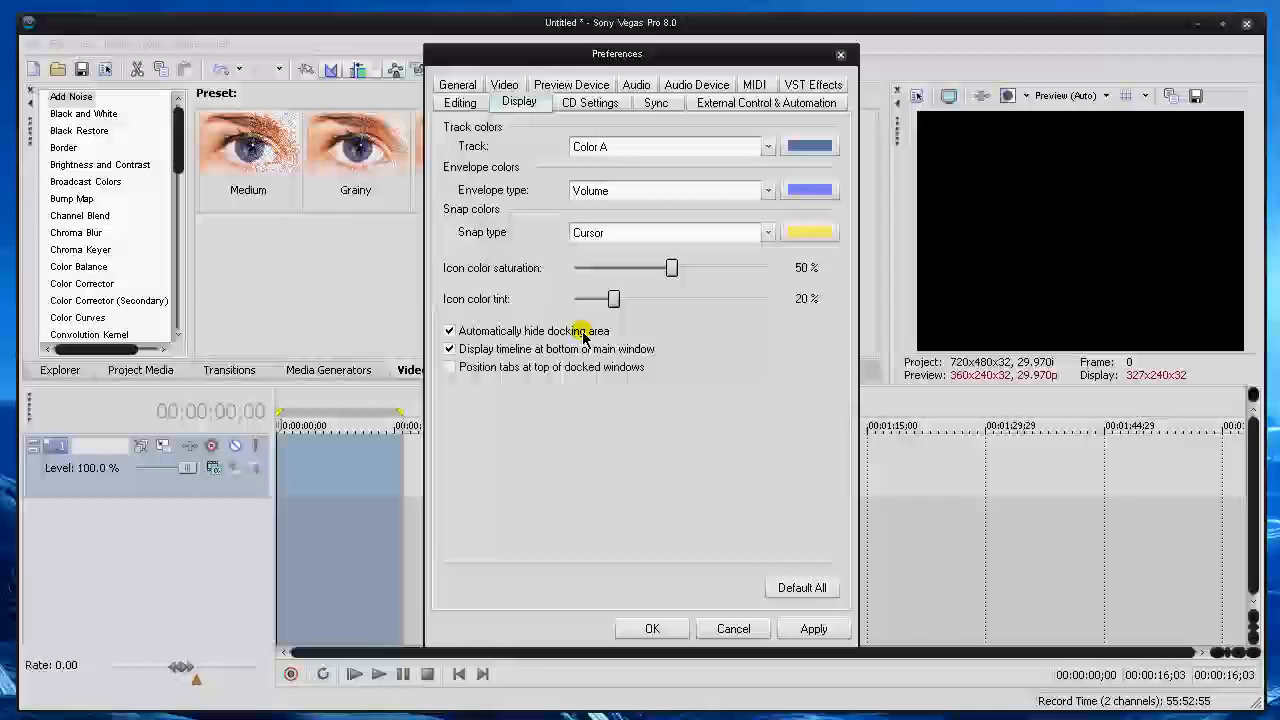
{"action": "left_click", "coordinate": [448, 332]}
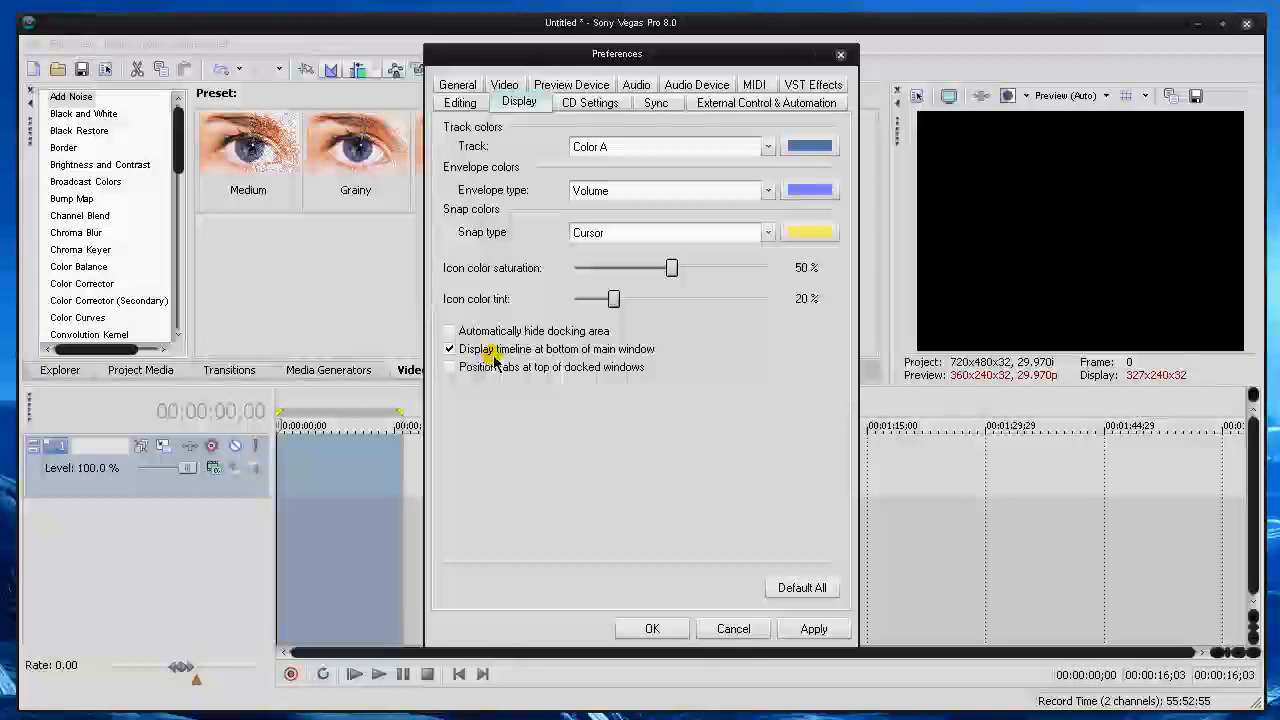
{"action": "left_click", "coordinate": [448, 348]}
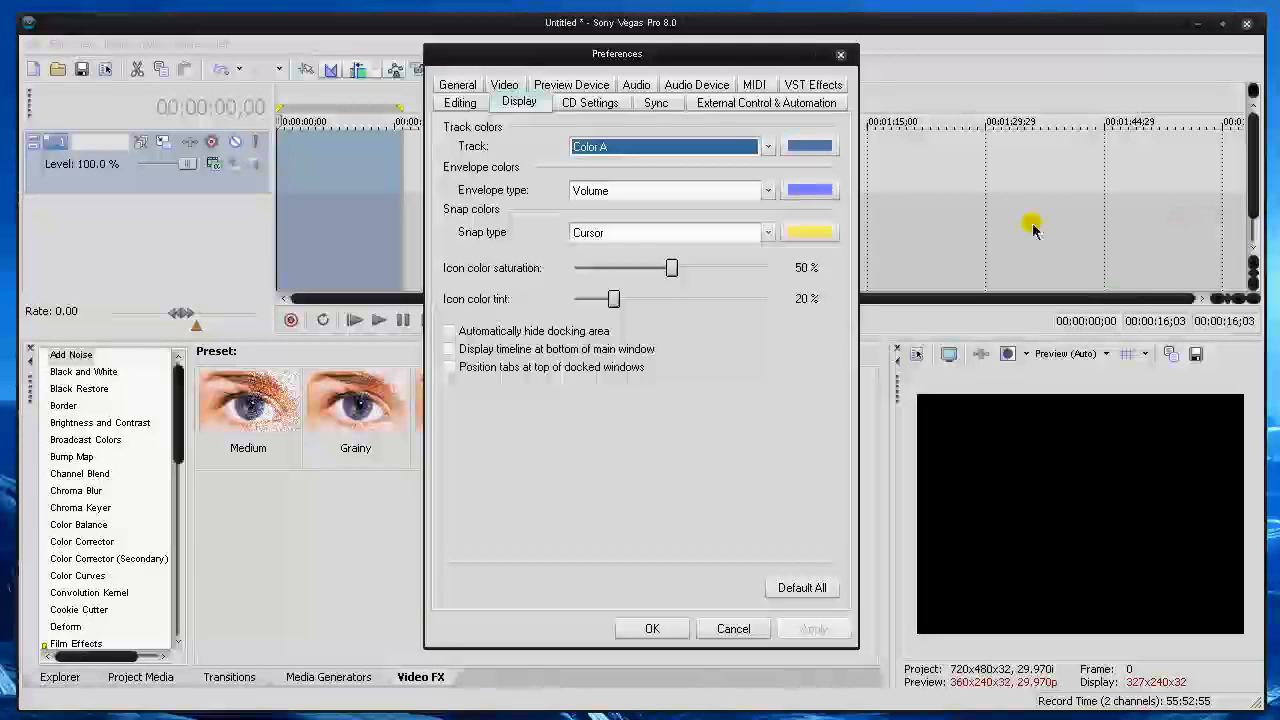
{"action": "mouse_move", "coordinate": [840, 56]}
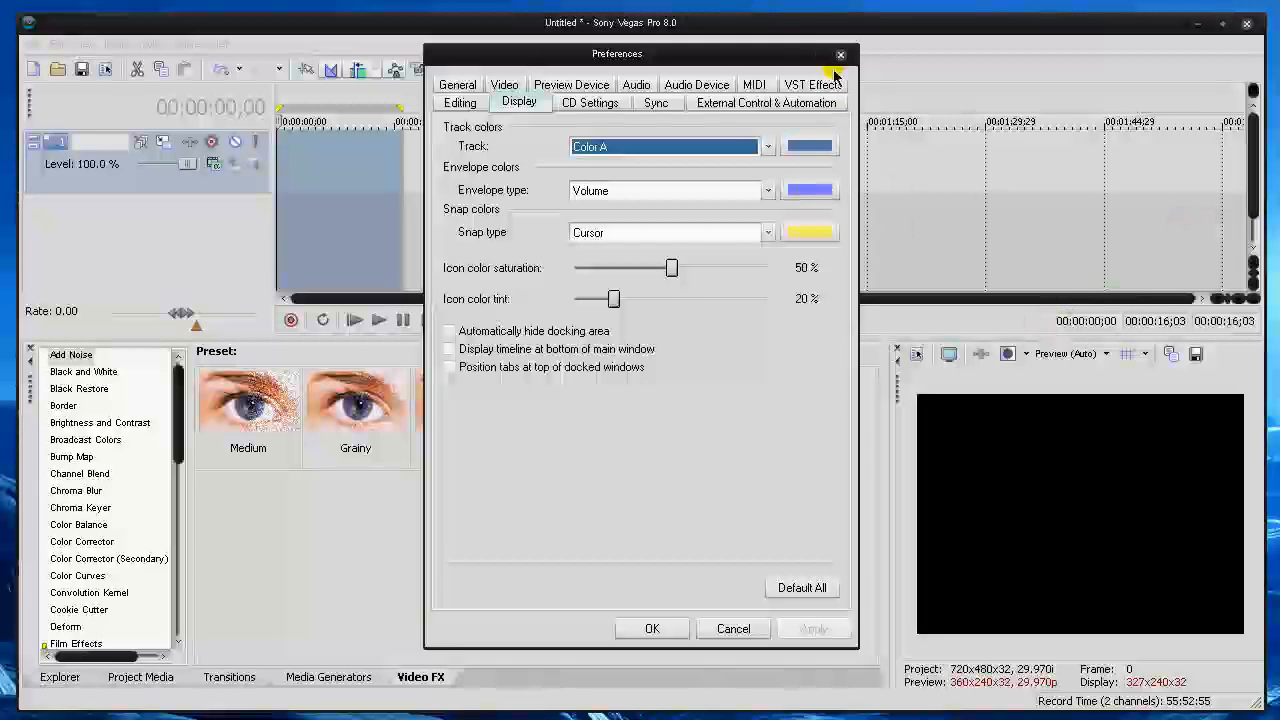
{"action": "left_click", "coordinate": [840, 54]}
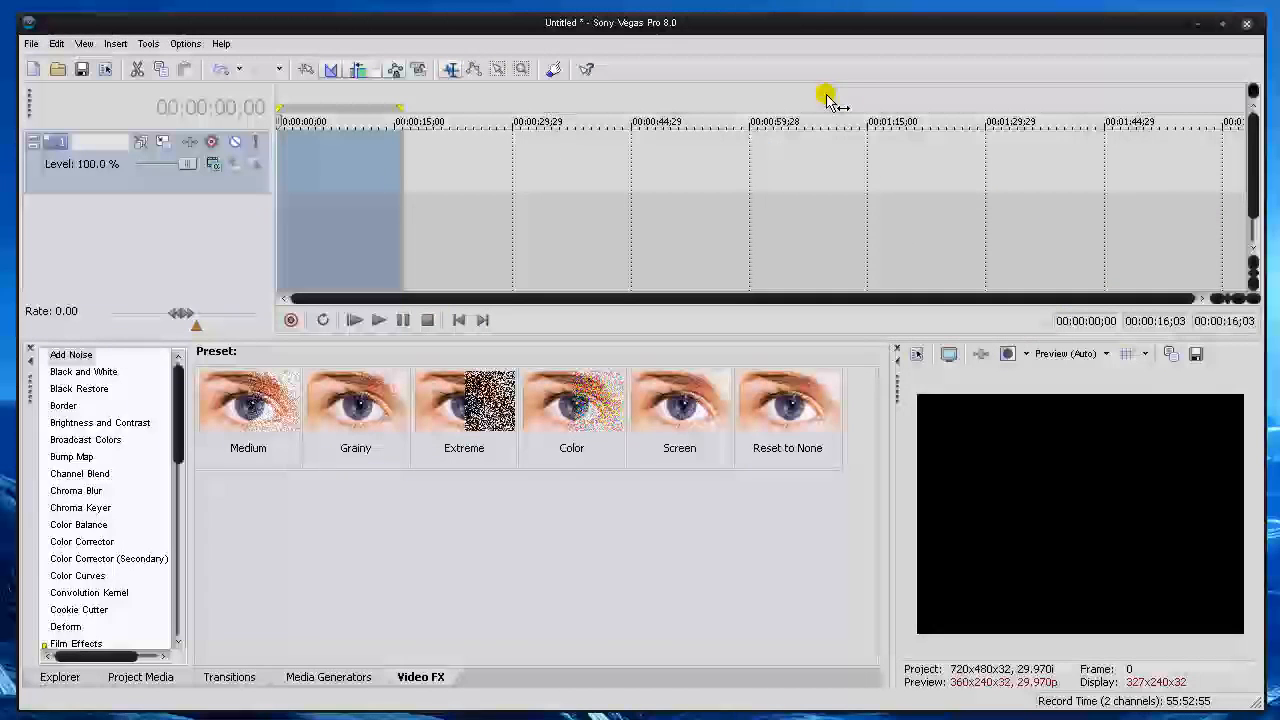
{"action": "mouse_move", "coordinate": [696, 336]}
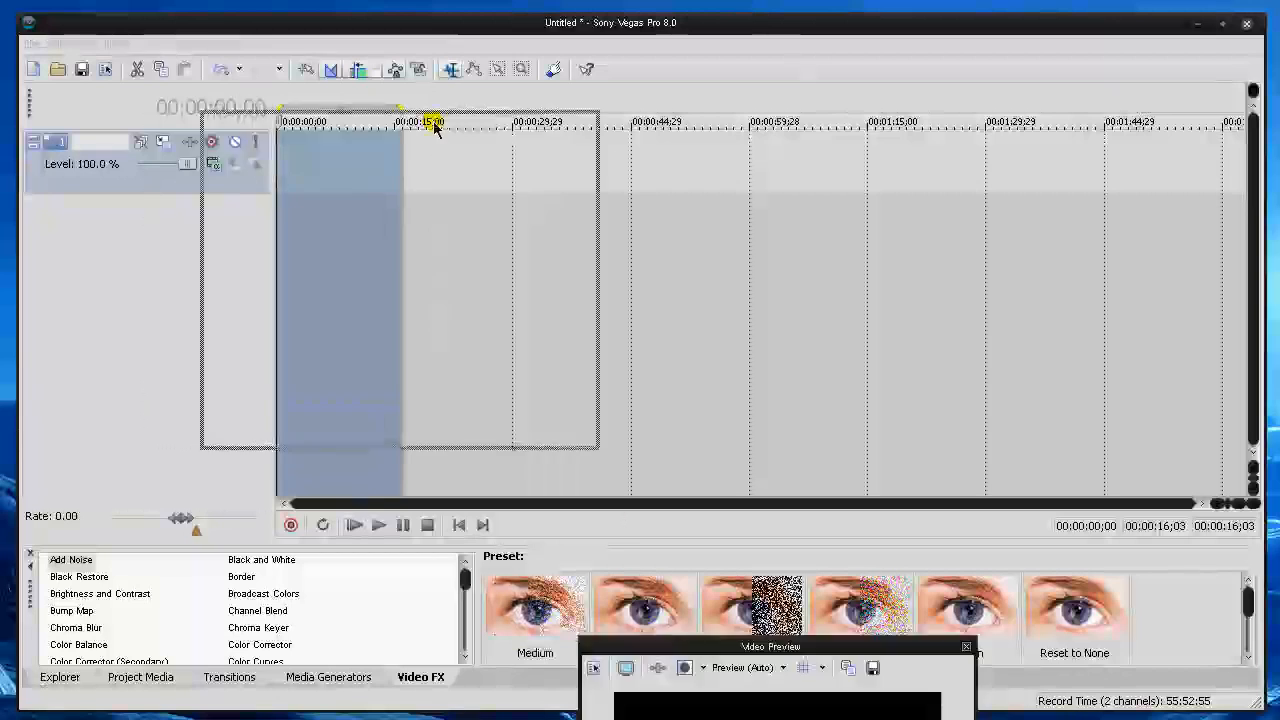
Float the Video Preview out of the docking area, then browse the Tools, View and Options menus
{"action": "left_click_drag", "start_coordinate": [770, 646], "coordinate": [738, 76]}
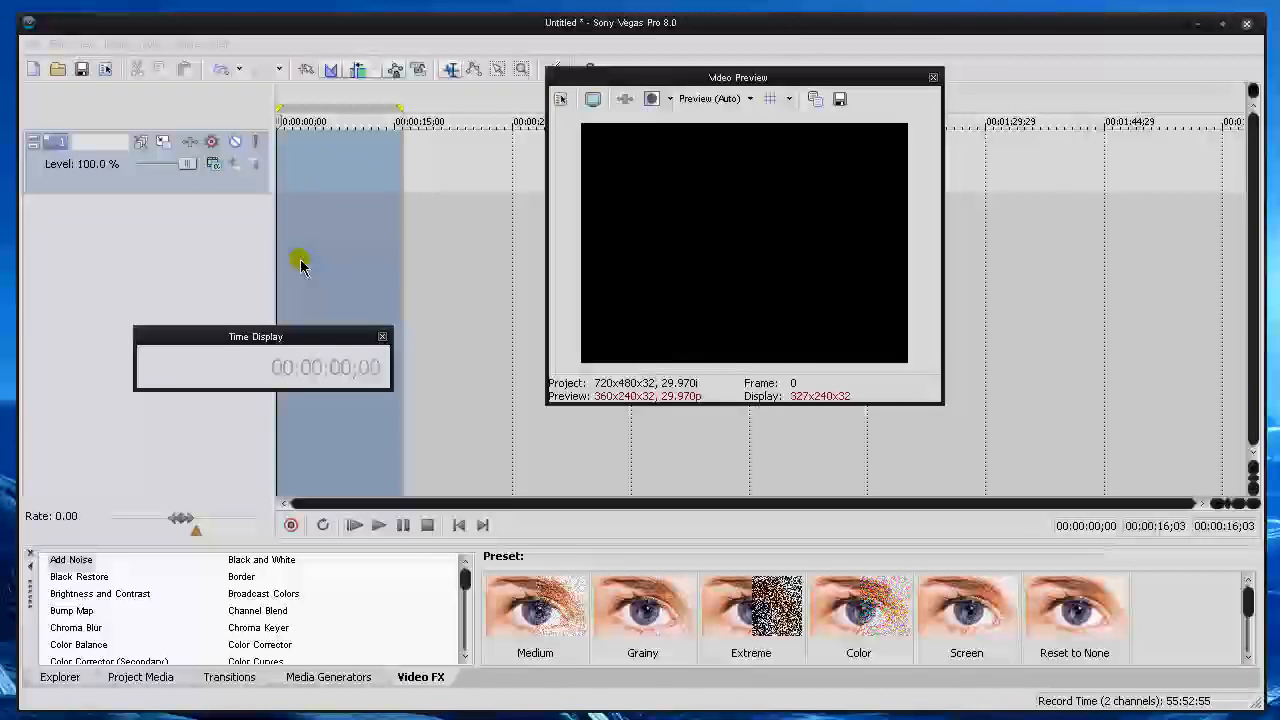
{"action": "left_click", "coordinate": [148, 44]}
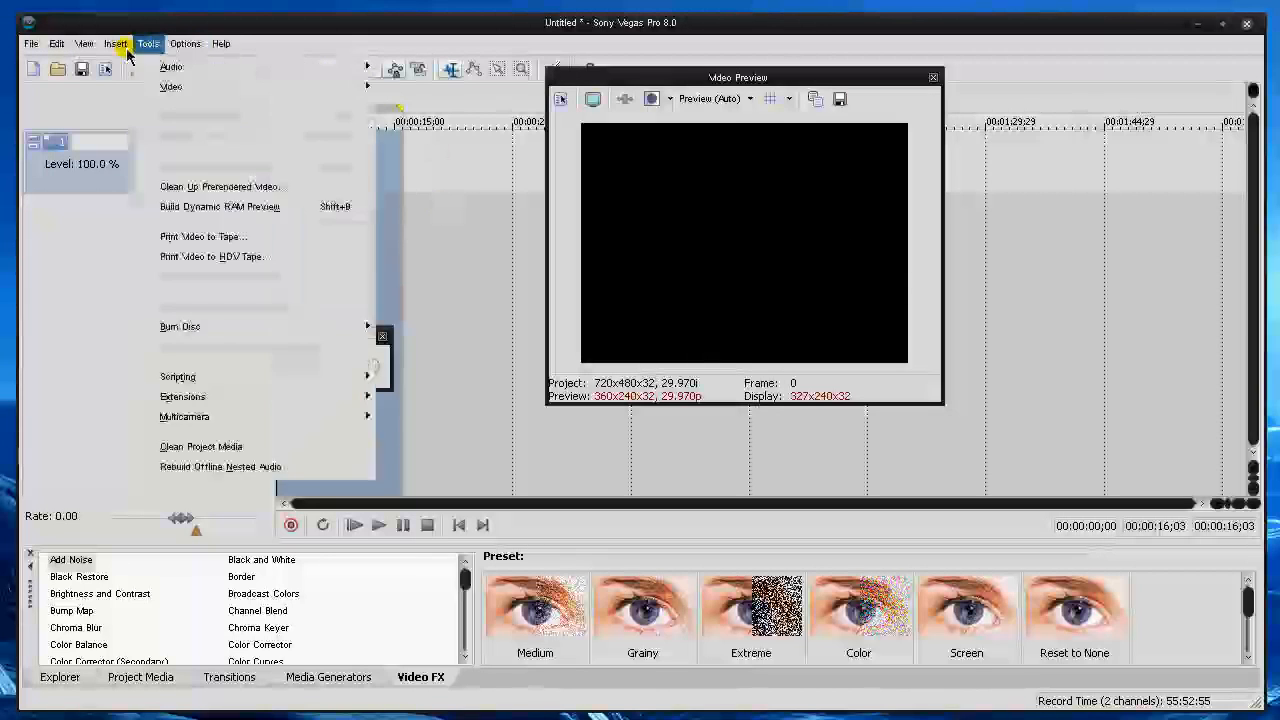
{"action": "left_click", "coordinate": [84, 44]}
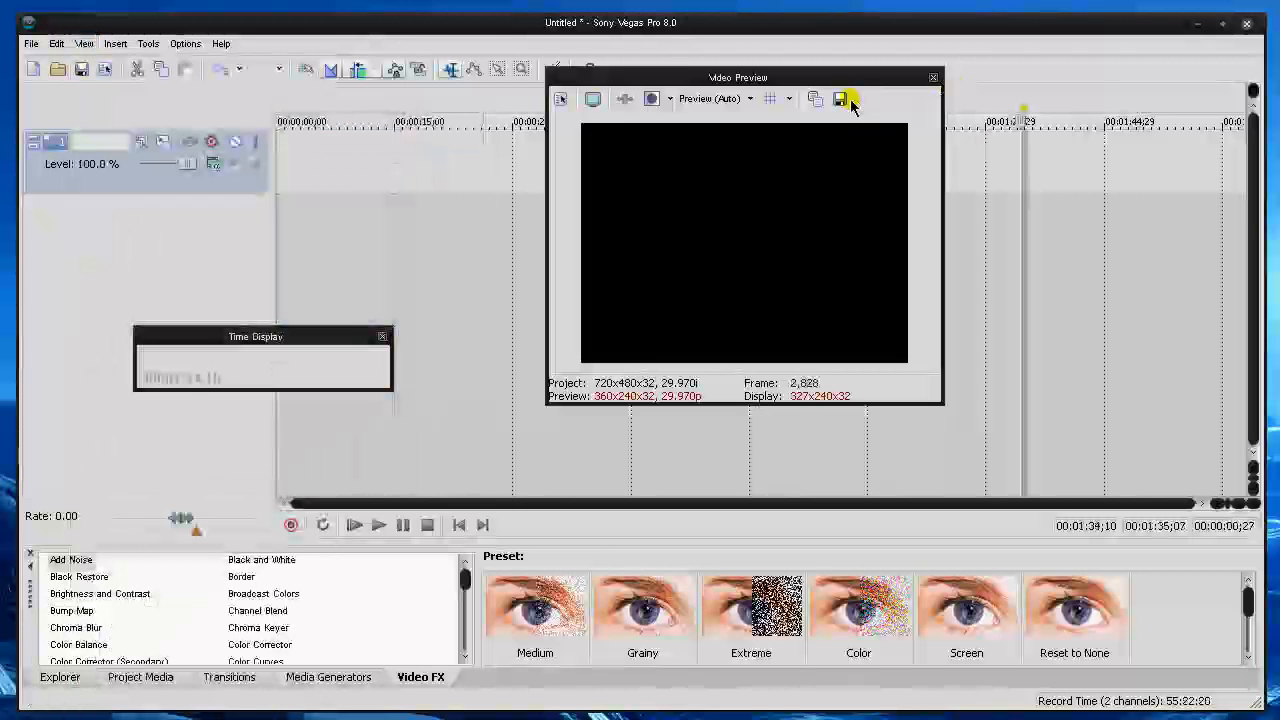
{"action": "left_click", "coordinate": [184, 44]}
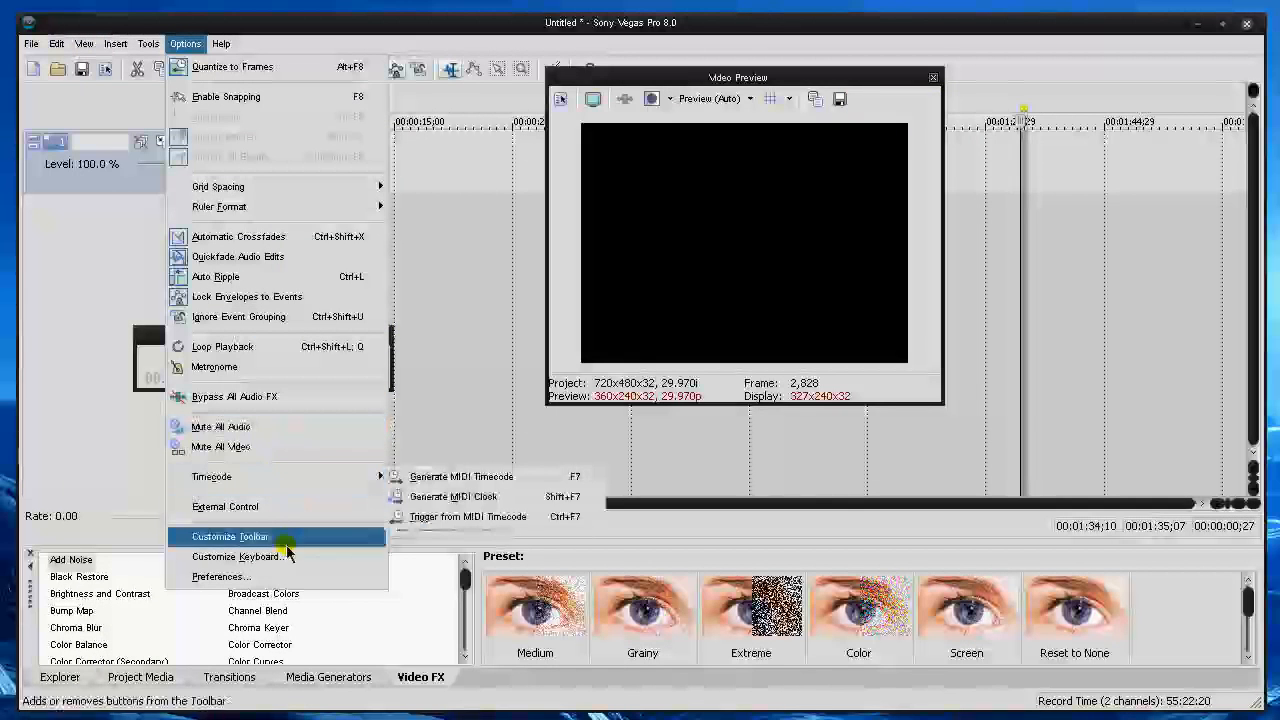
Reopen Preferences on the Display page to restore the timeline to the bottom
{"action": "left_click", "coordinate": [220, 576]}
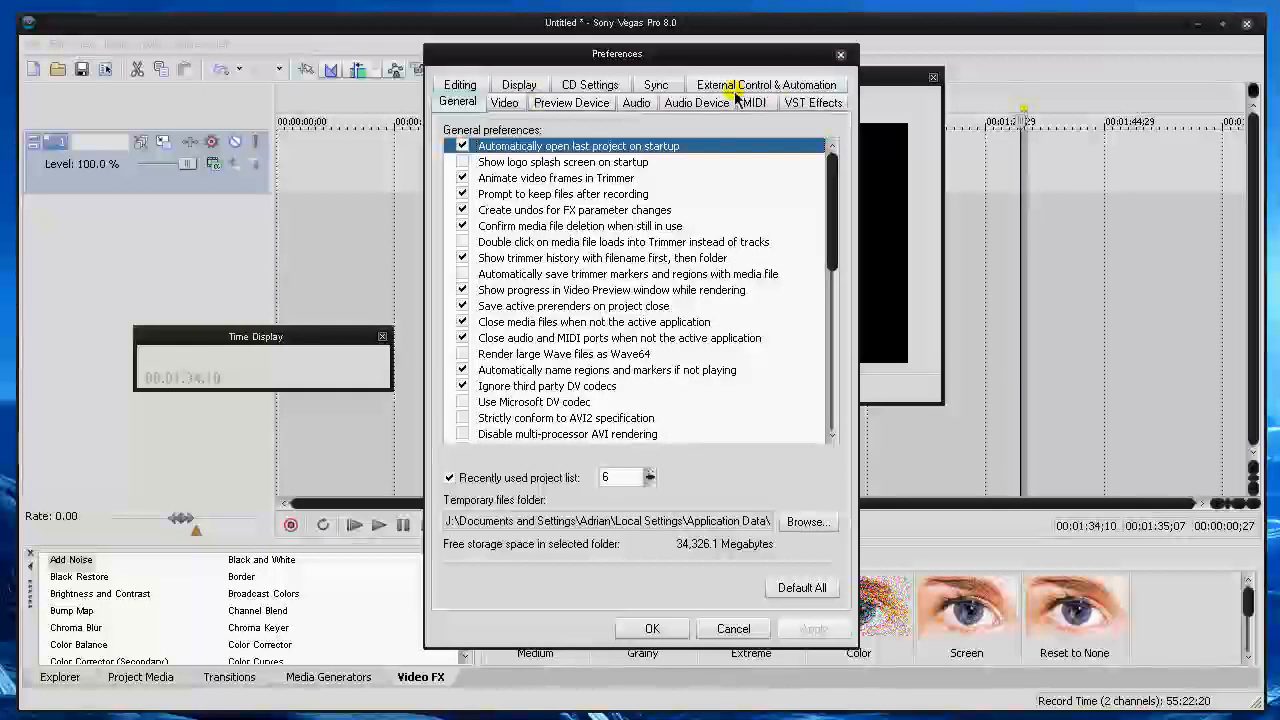
{"action": "left_click", "coordinate": [504, 84]}
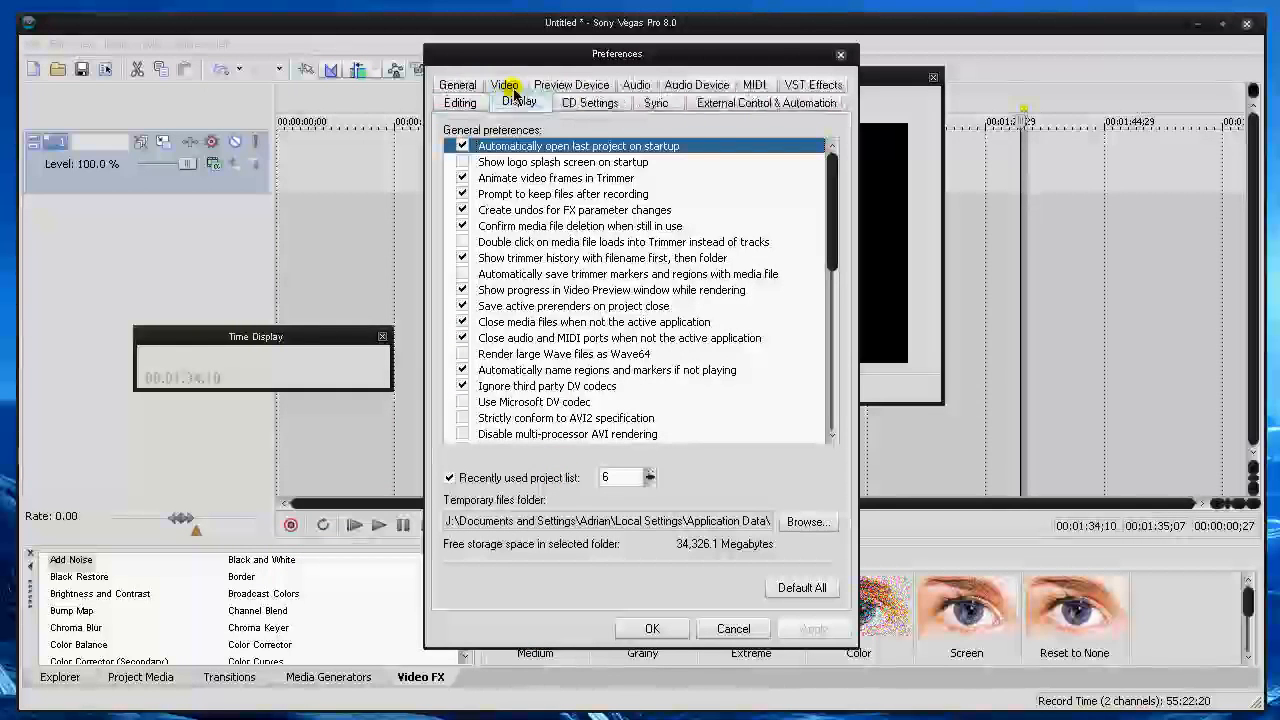
{"action": "left_click", "coordinate": [520, 102]}
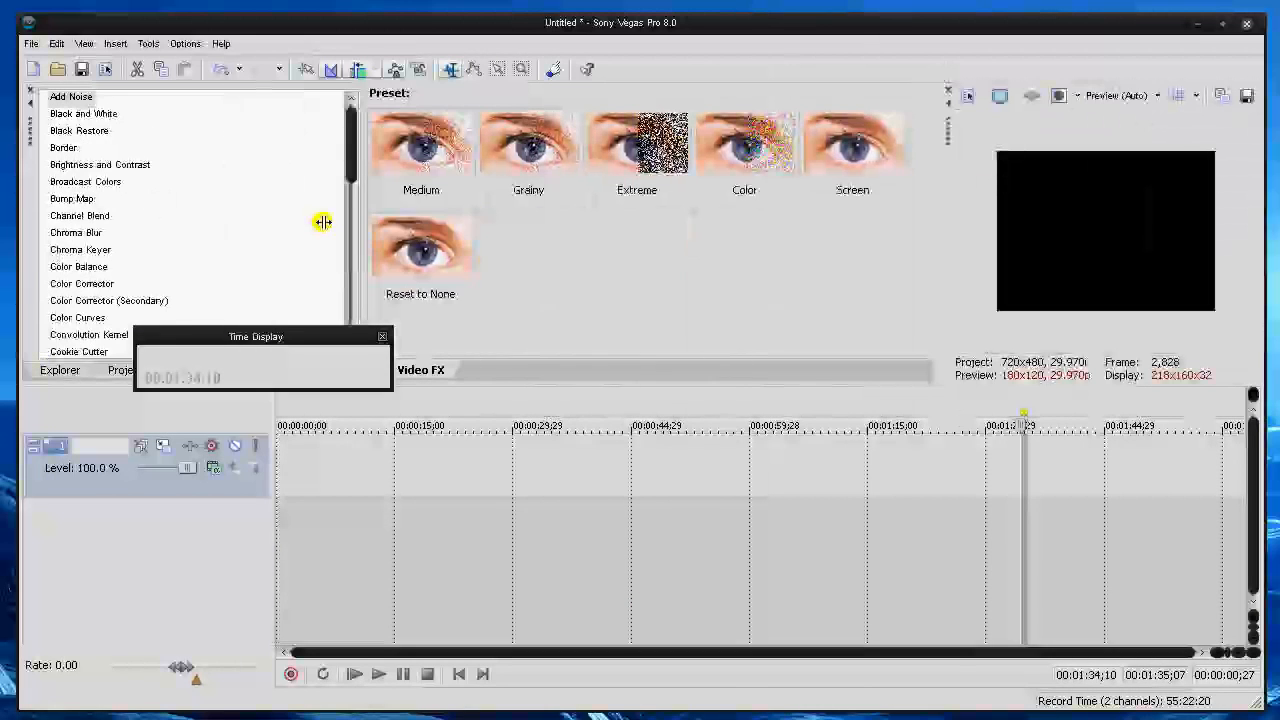
Scroll the Video FX list with the Time Display docked back and no floating windows left
{"action": "scroll", "scroll_direction": "down", "scroll_amount": 3}
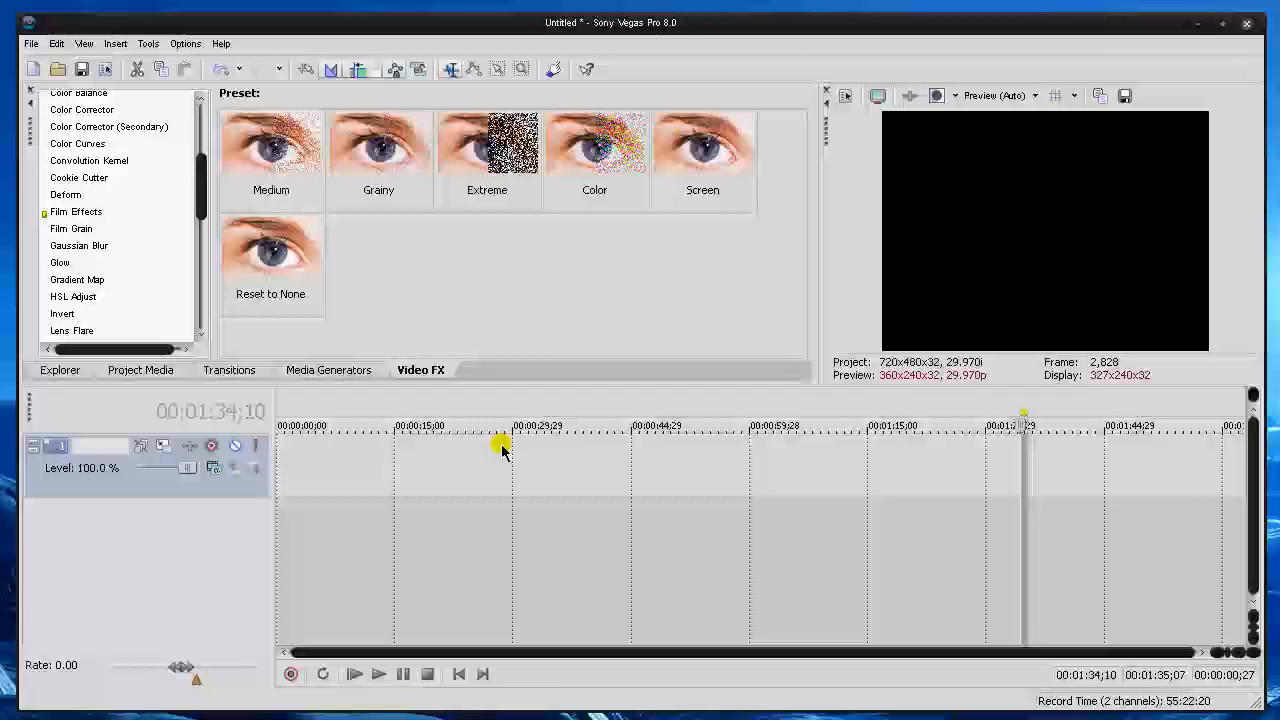
{"action": "mouse_move", "coordinate": [1130, 710]}
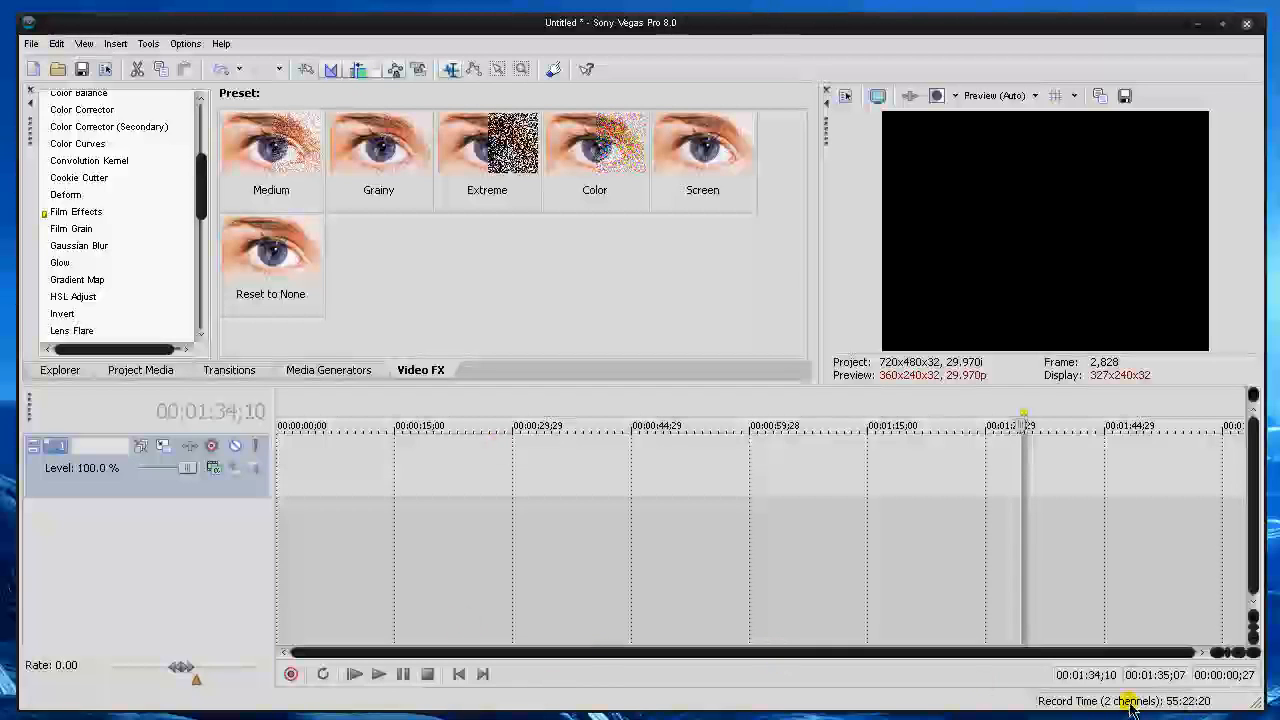